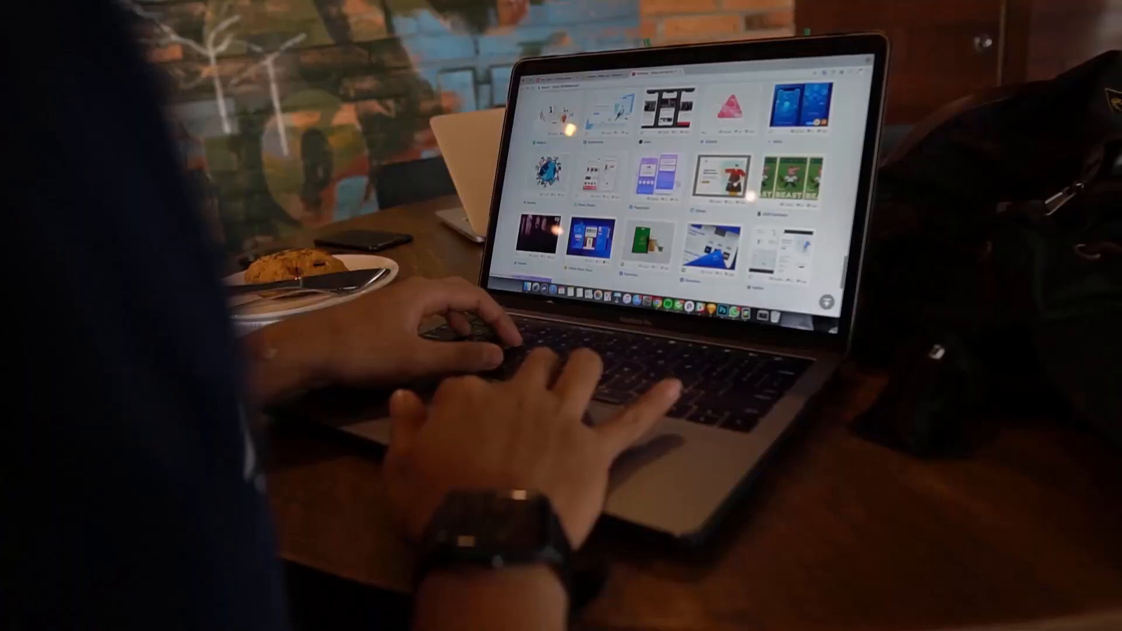
Step: Launch Brave and load the asana.com homepage
scroll(down, 3)
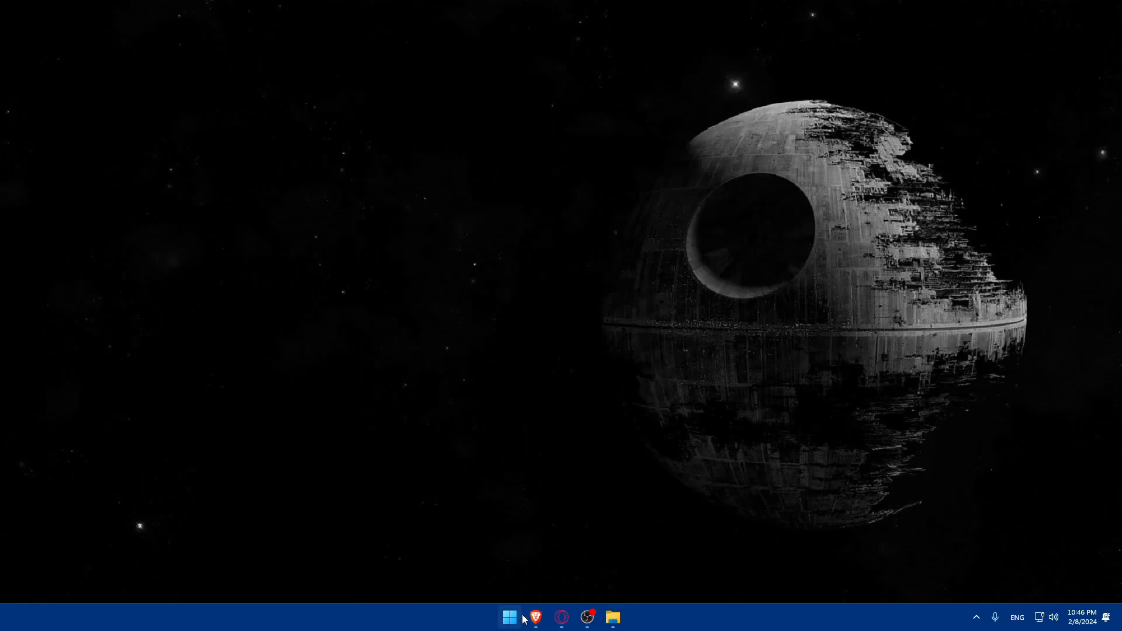
click(534, 617)
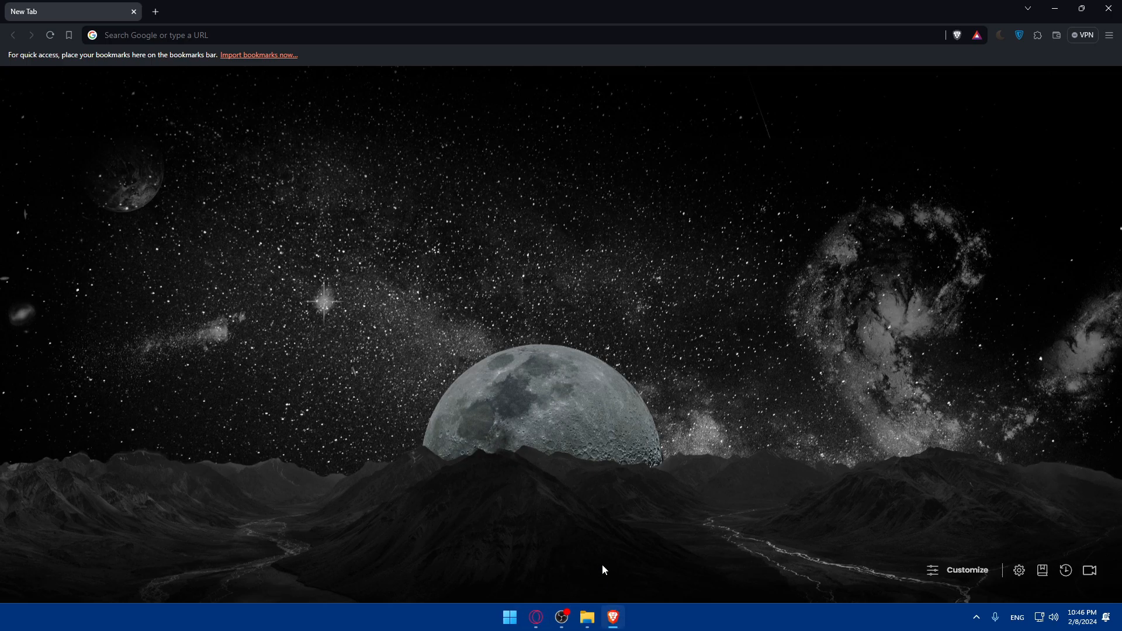
mouse_move(268, 188)
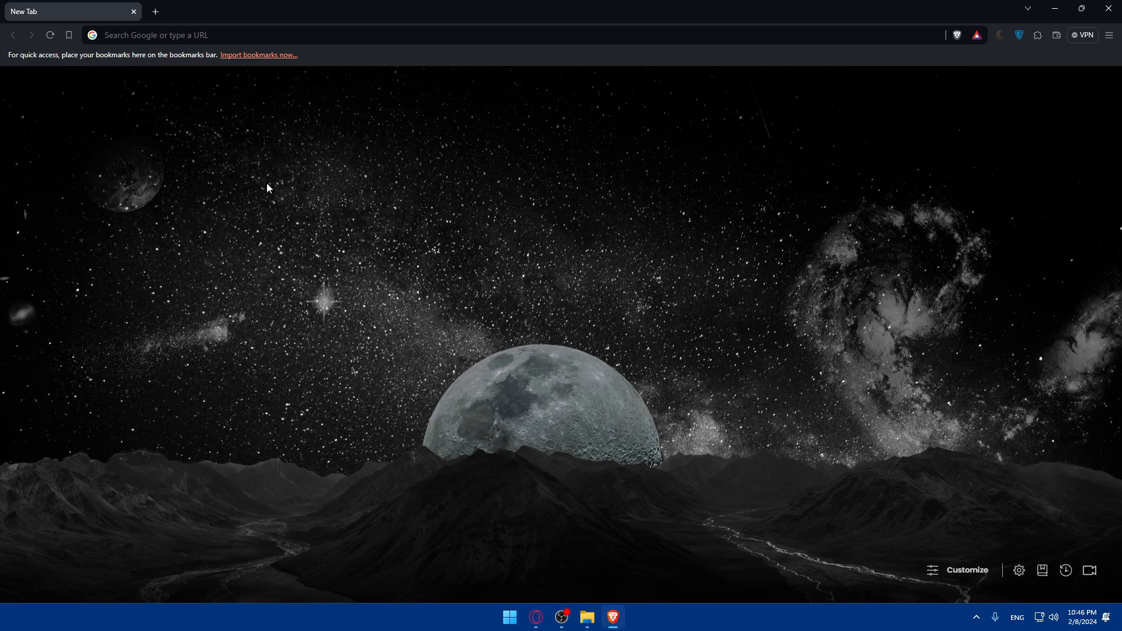
click(286, 35)
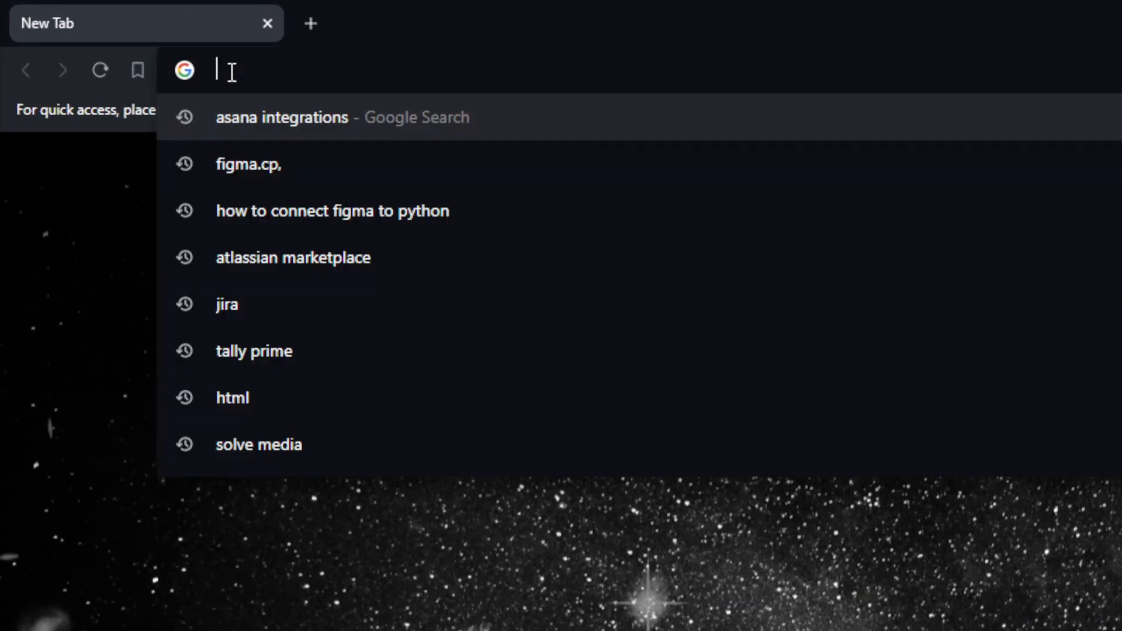
text(asana.)
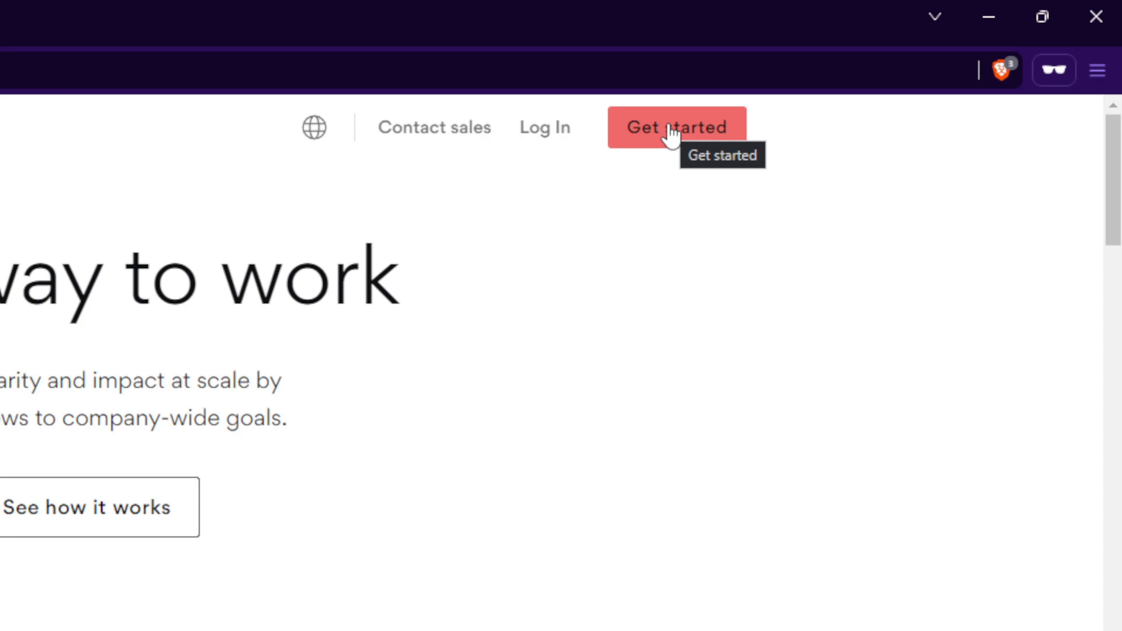
Step: Open Asana's Pricing page and show the Businesses & enterprises plans
scroll(down, 3)
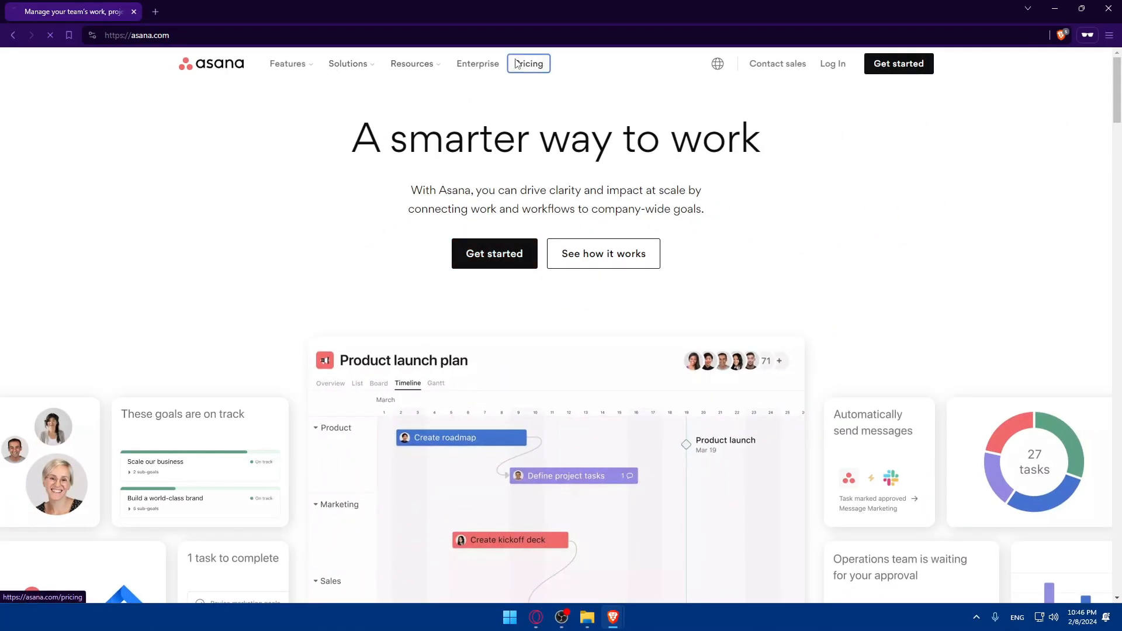
click(528, 64)
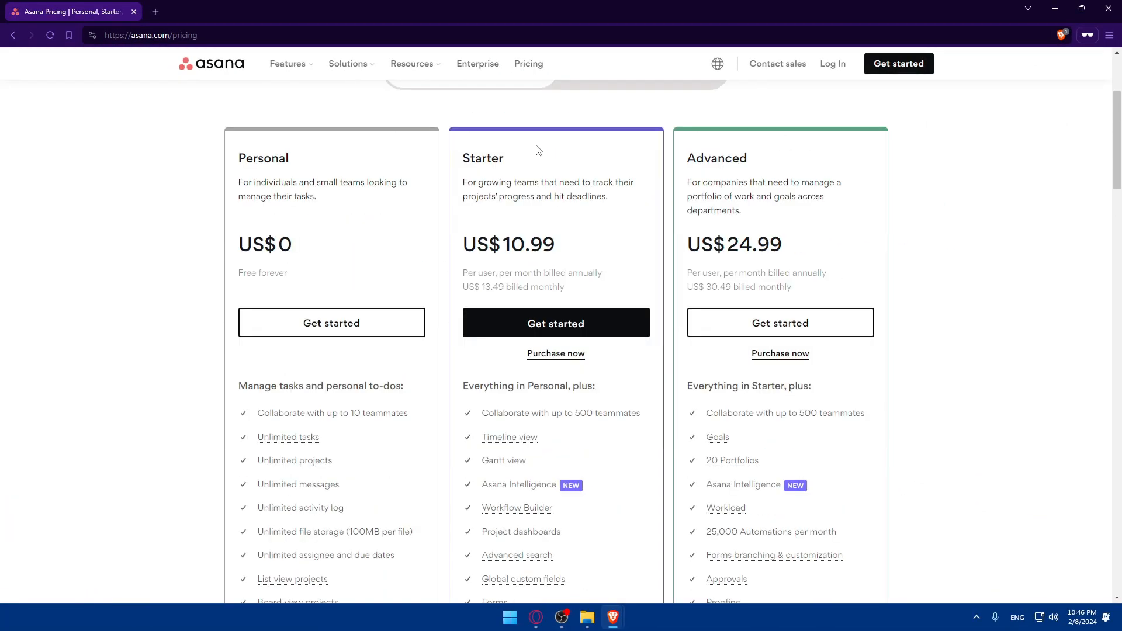
scroll(down, 3)
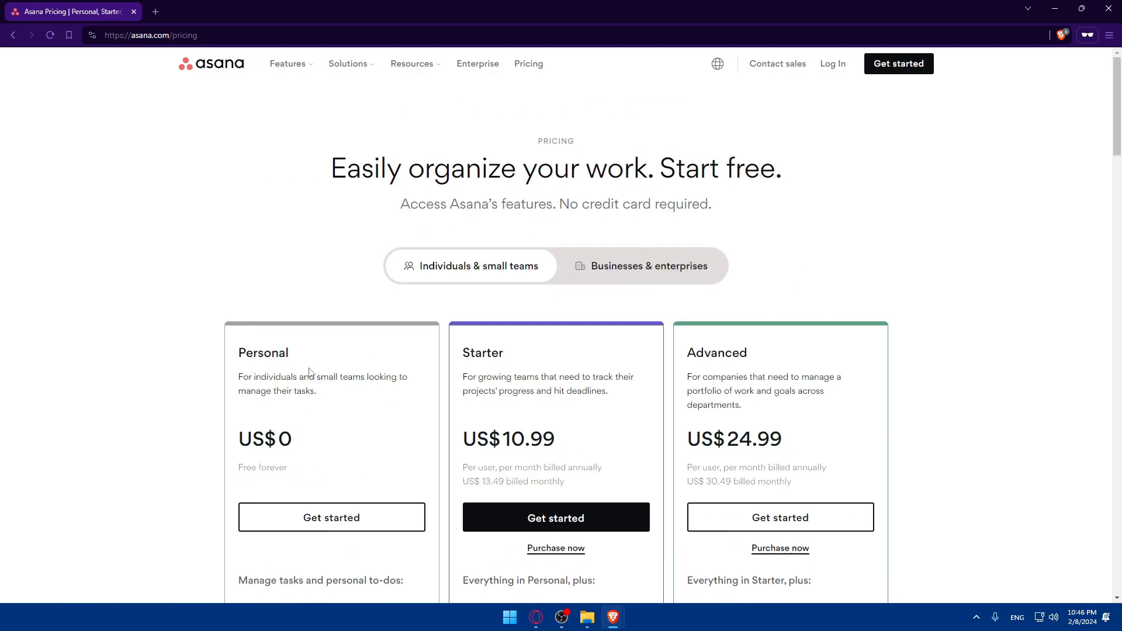
click(641, 265)
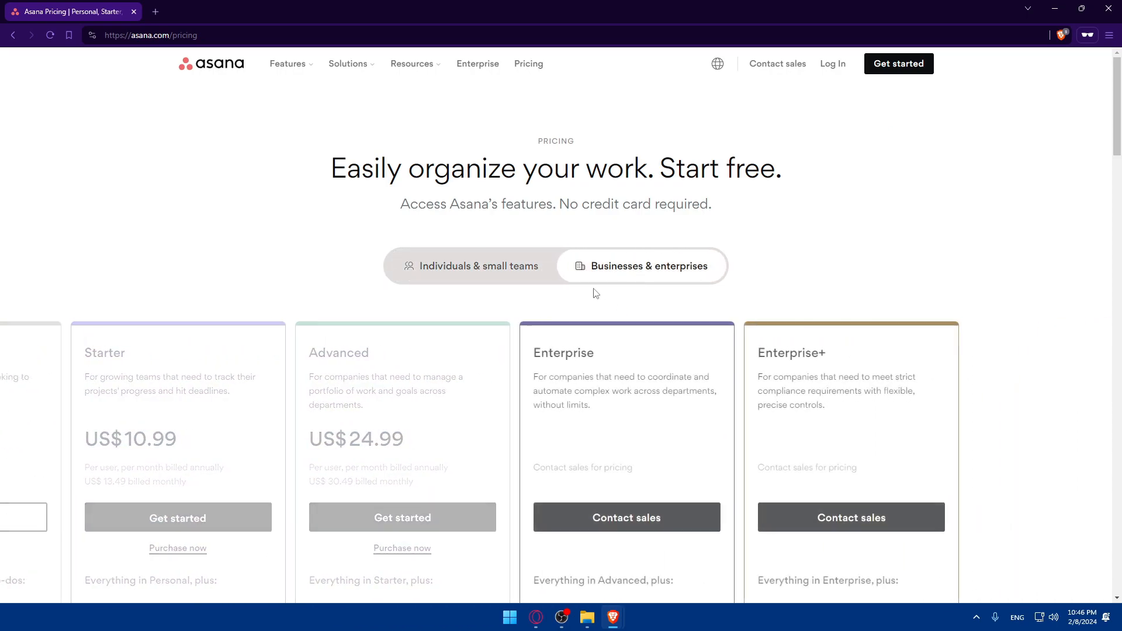
scroll(down, 3)
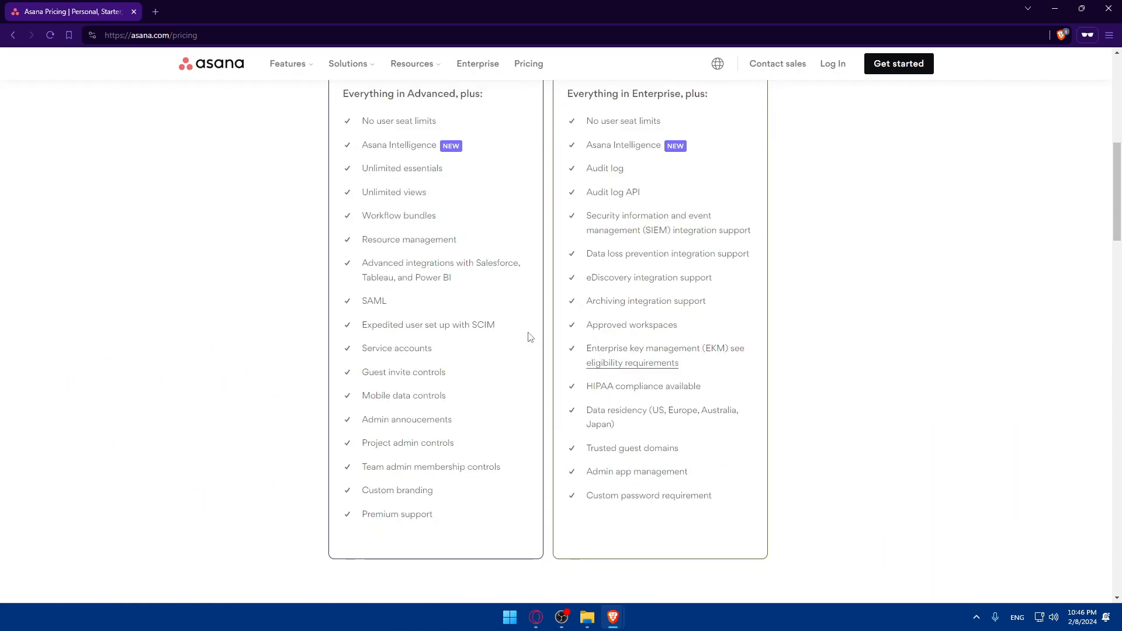
Step: Return to the Asana homepage and scroll down to the integrations section
click(211, 64)
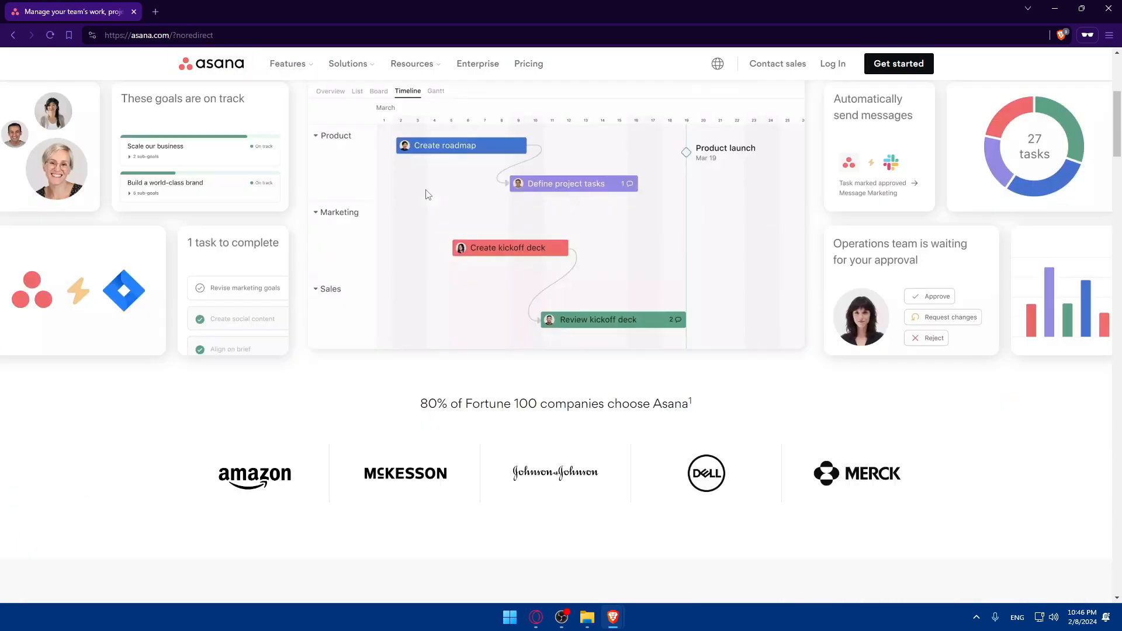
scroll(down, 3)
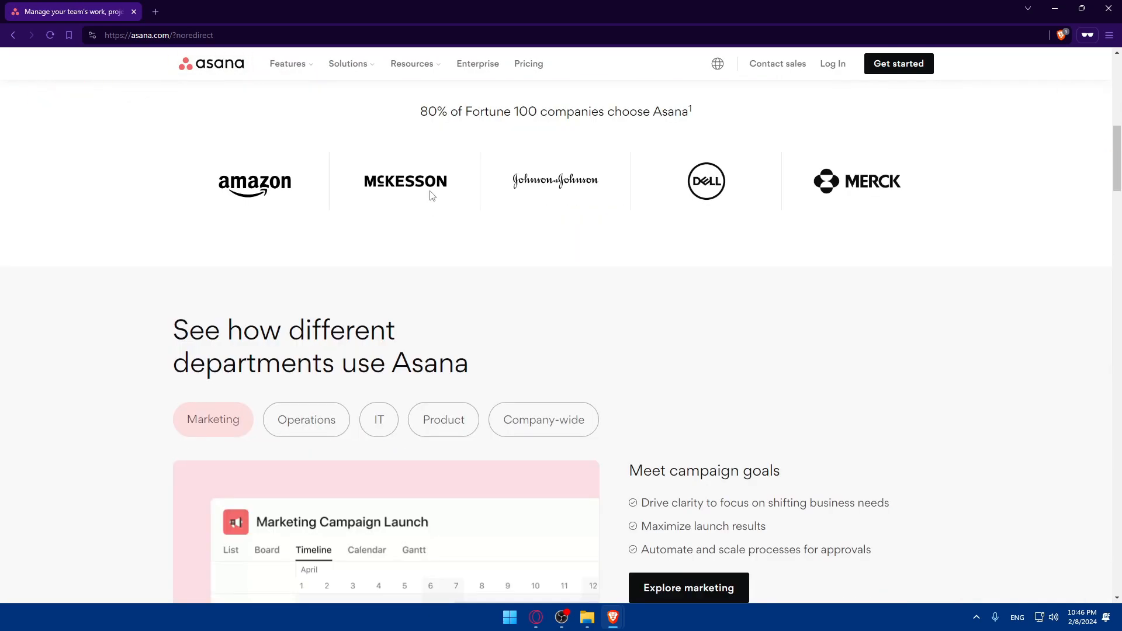
scroll(down, 3)
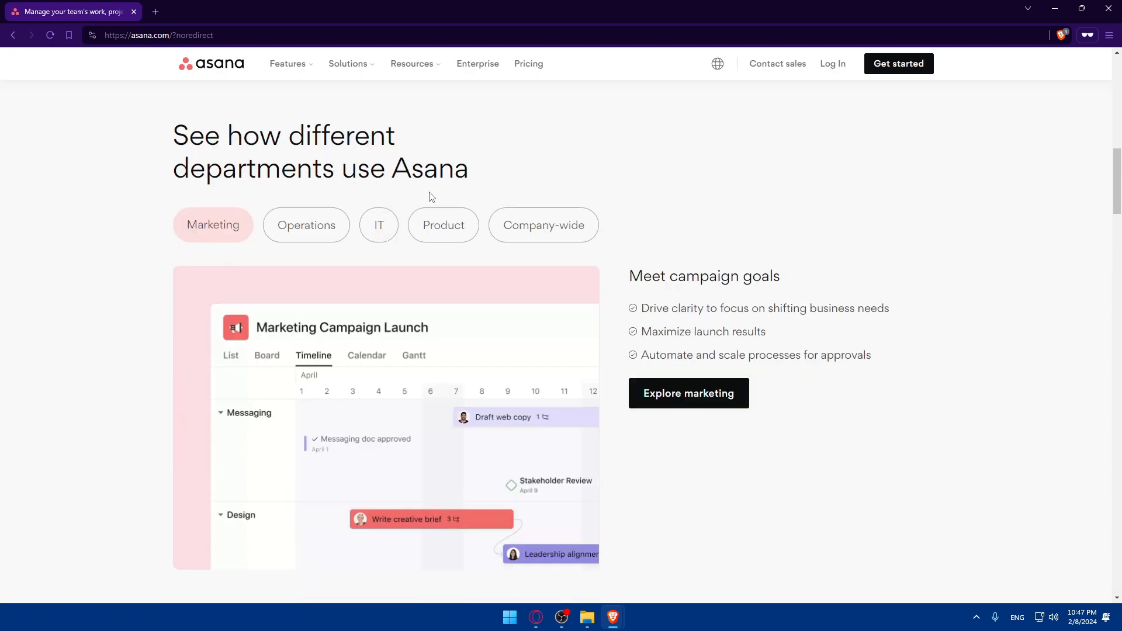
scroll(down, 3)
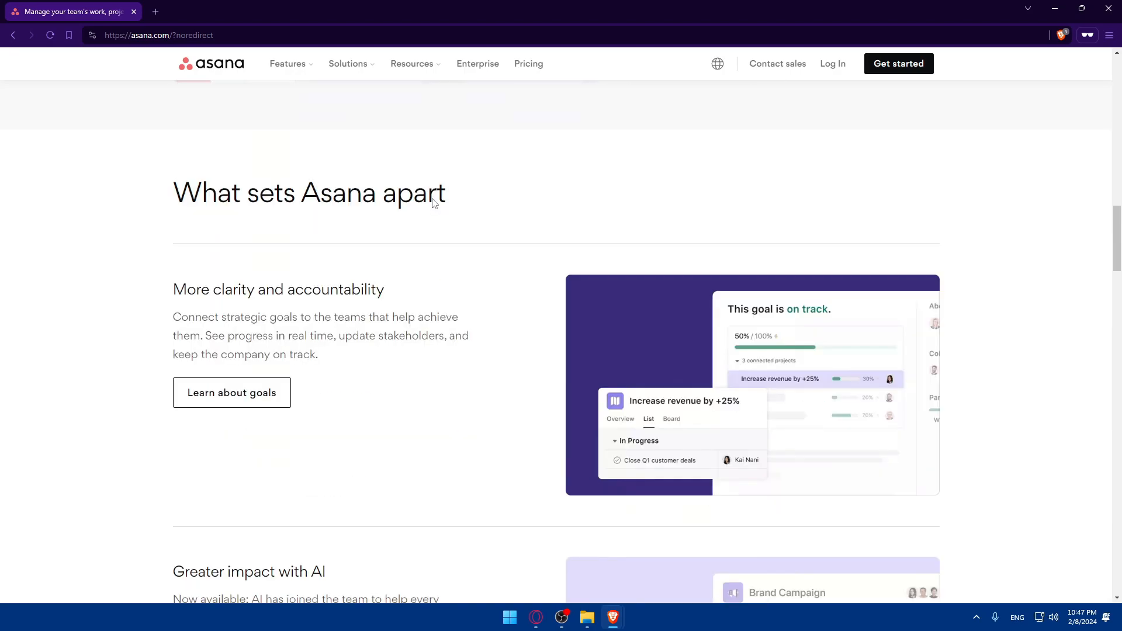
scroll(down, 3)
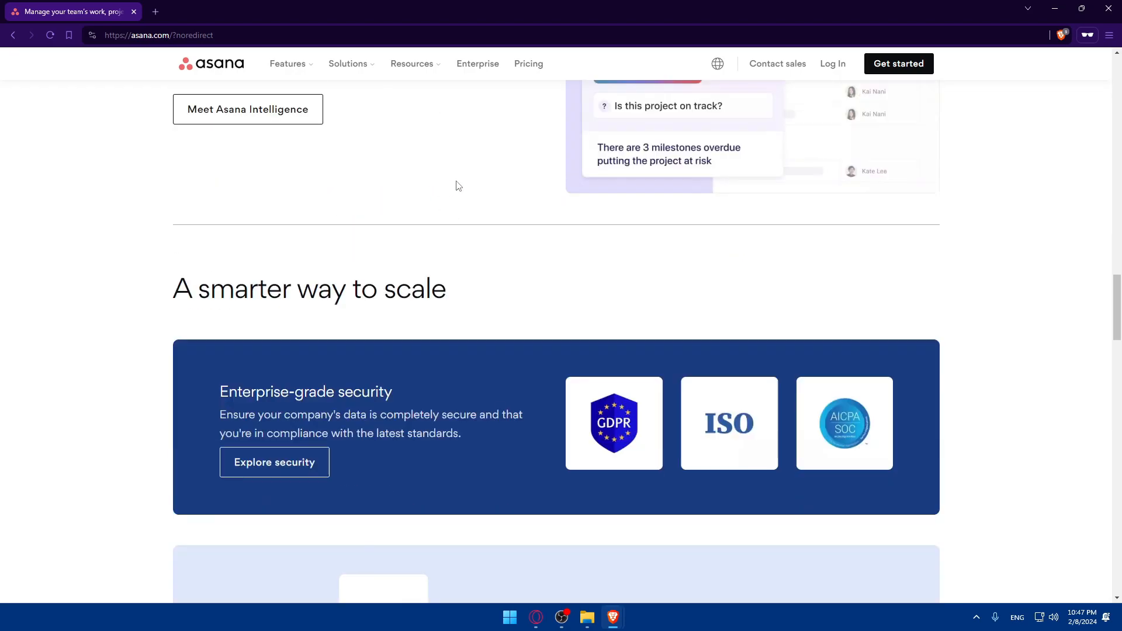
scroll(down, 3)
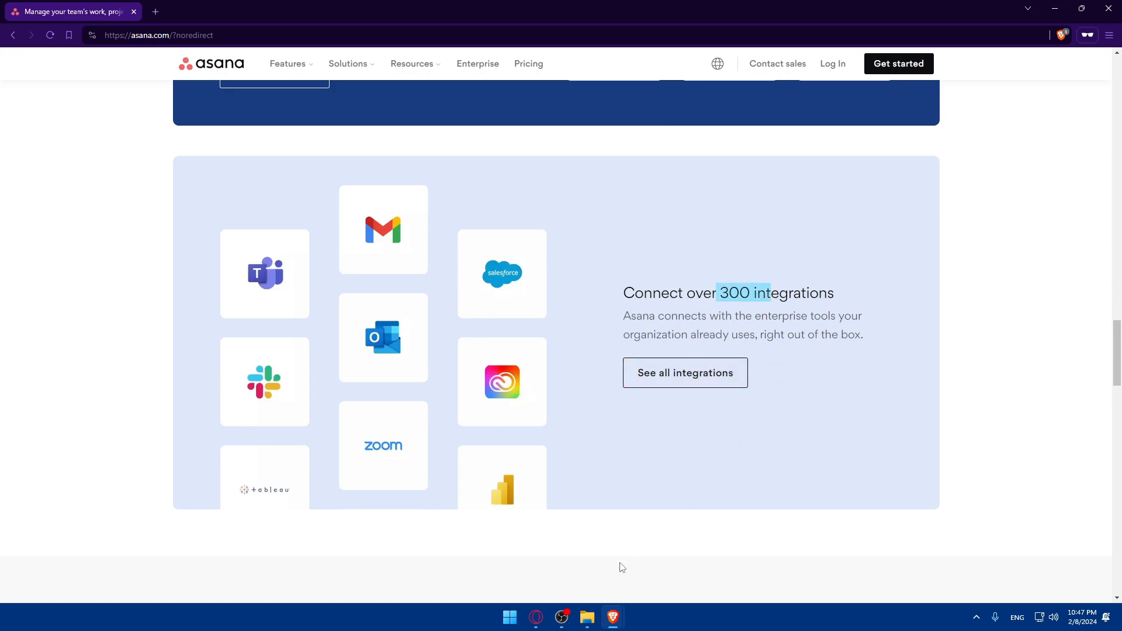
mouse_move(685, 372)
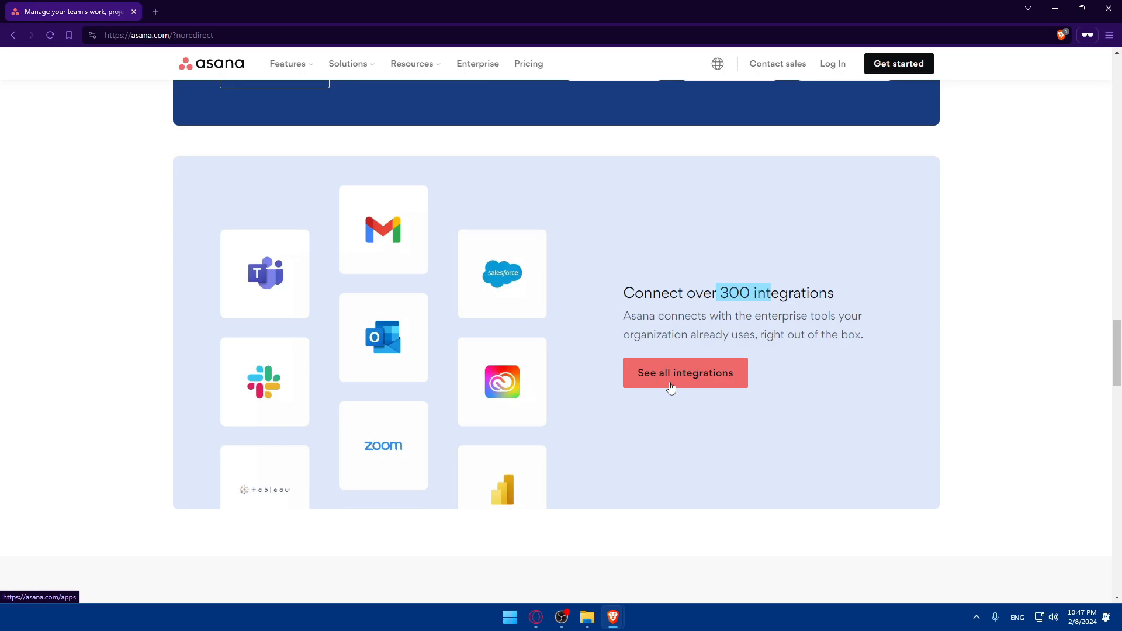
Step: Open See all integrations and browse the integrations directory
click(684, 372)
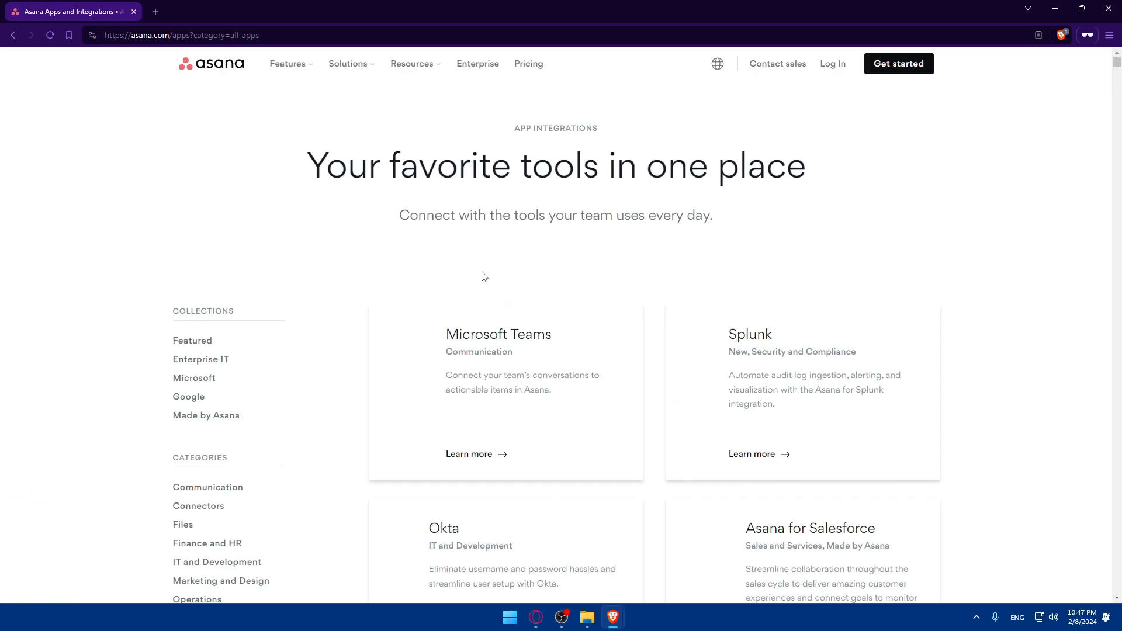
scroll(down, 3)
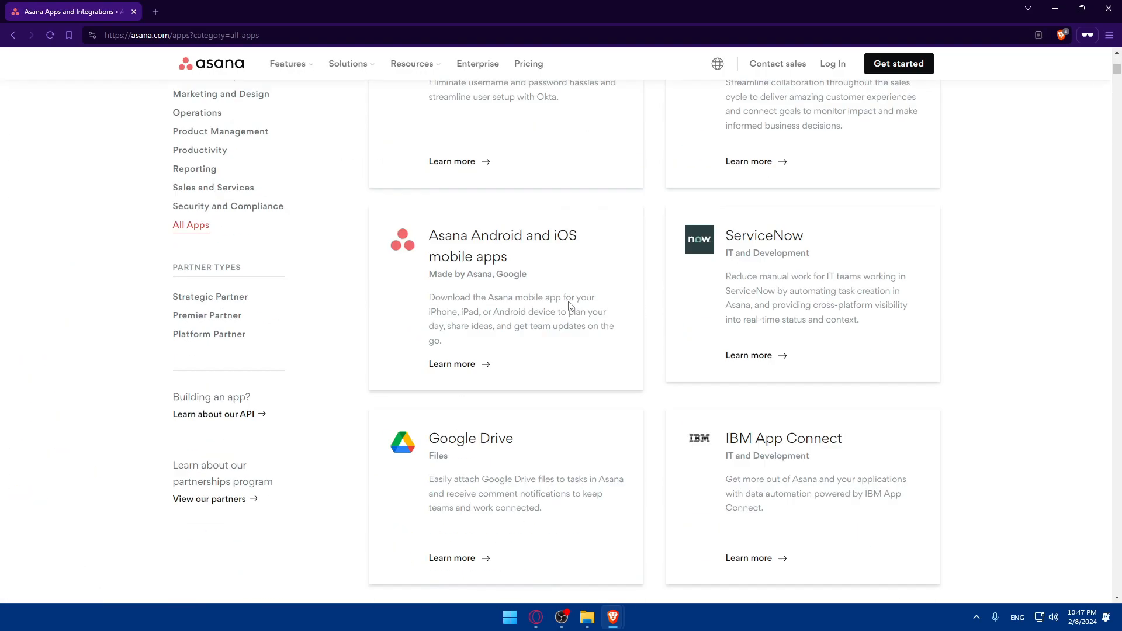
scroll(down, 3)
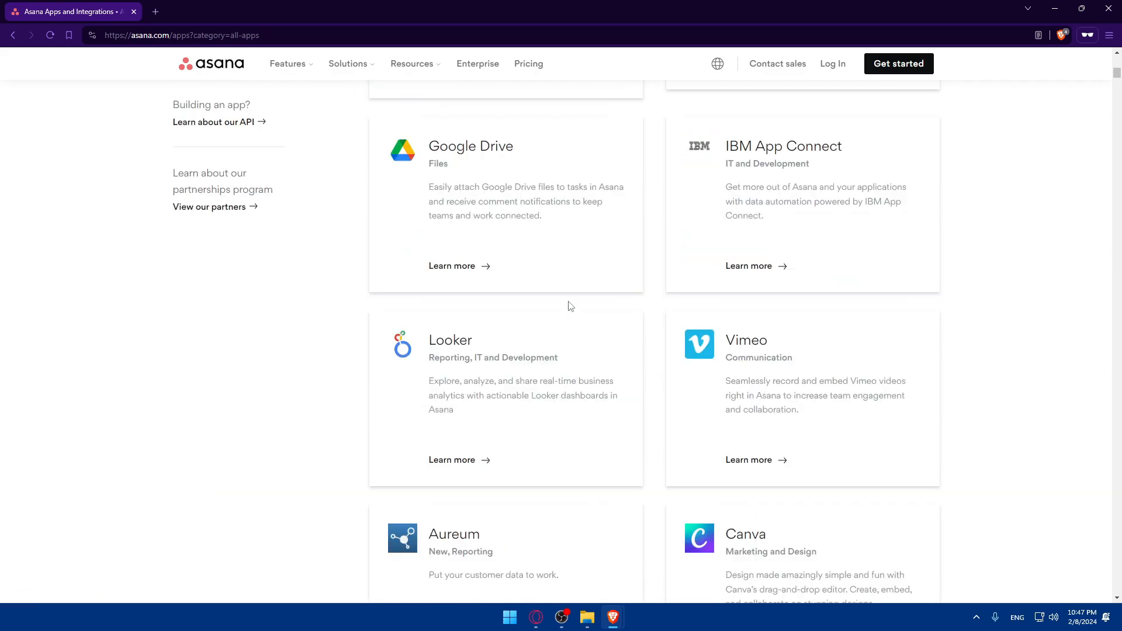
scroll(up, 3)
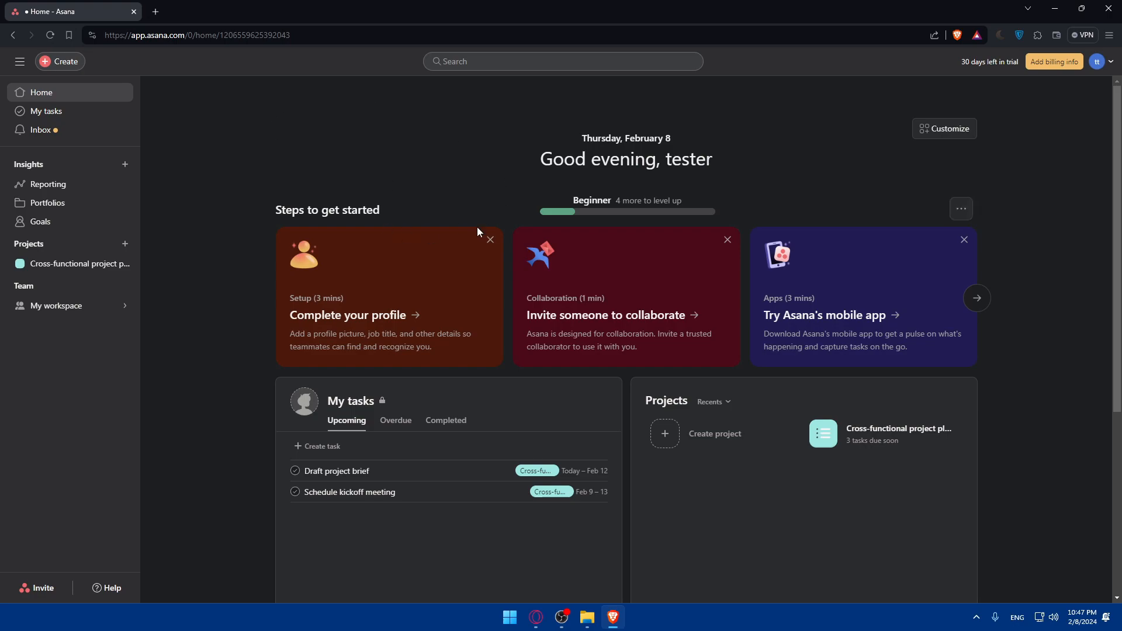
mouse_move(366, 214)
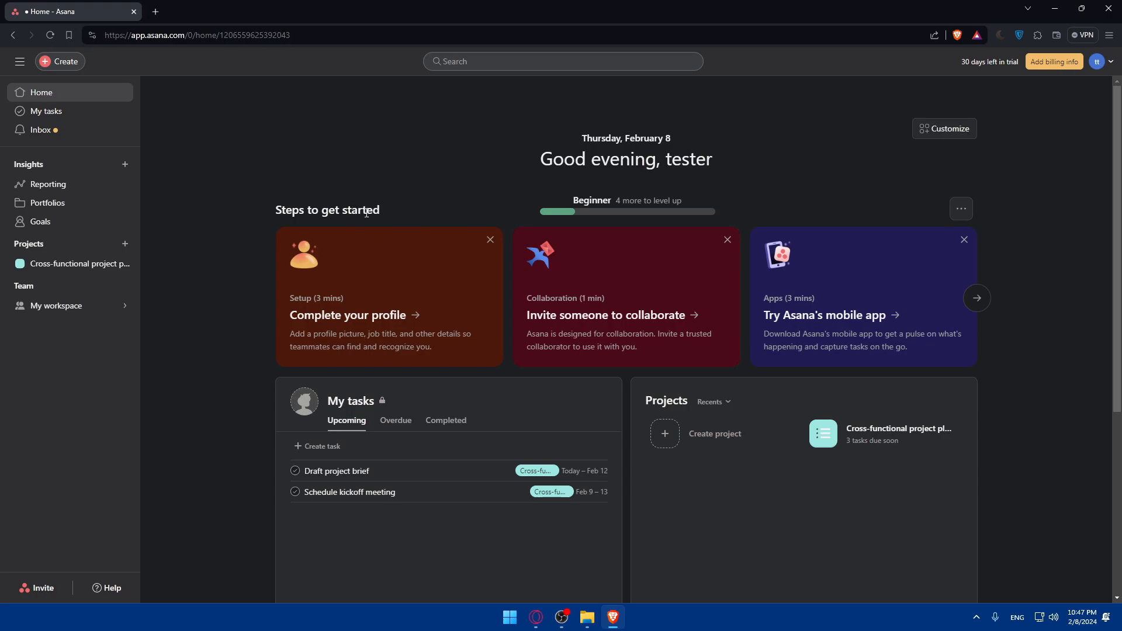
mouse_move(394, 217)
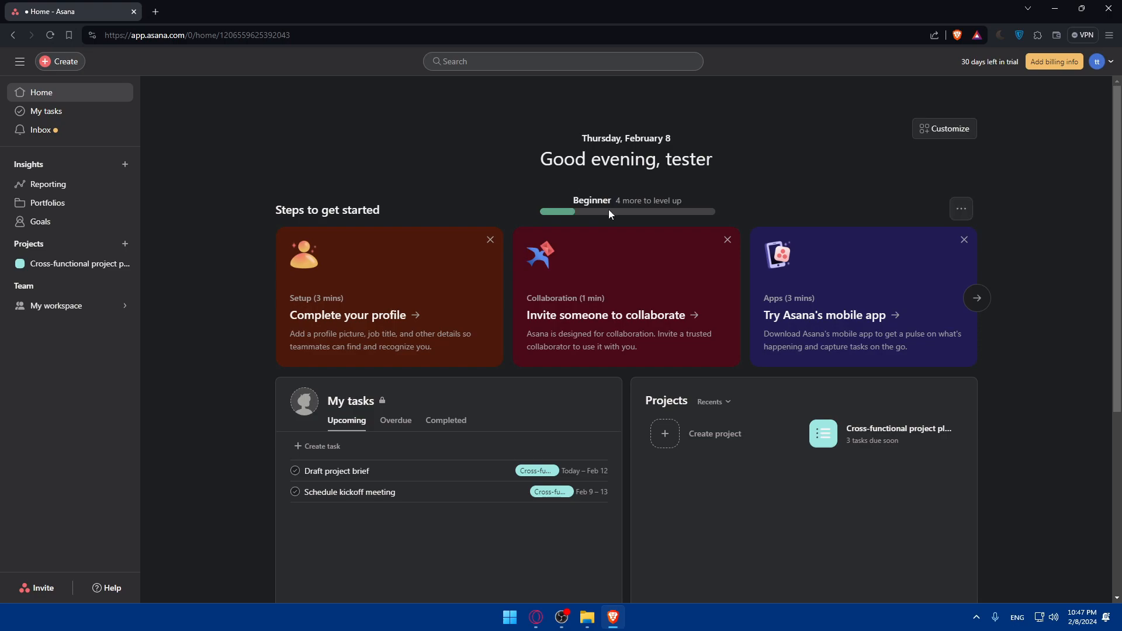
mouse_move(959, 64)
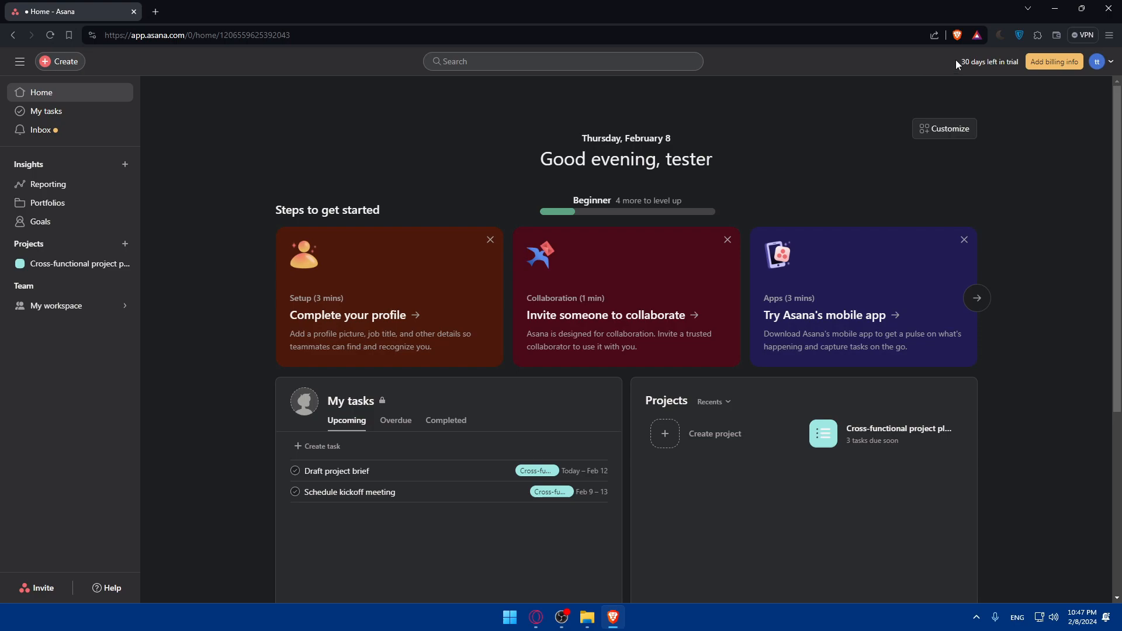
mouse_move(902, 79)
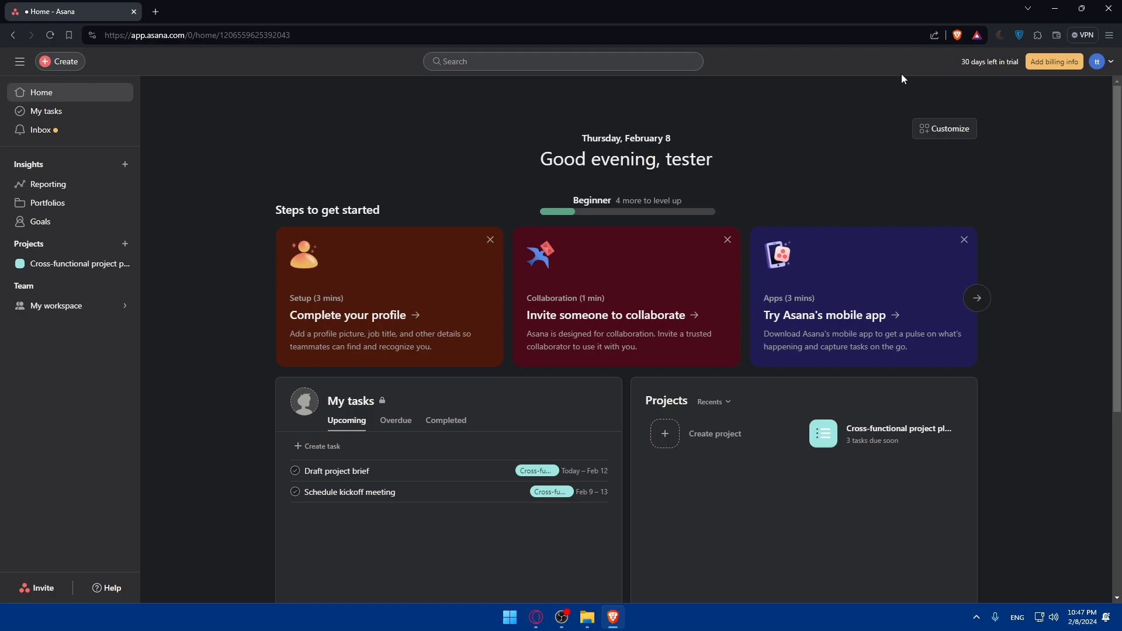
mouse_move(775, 118)
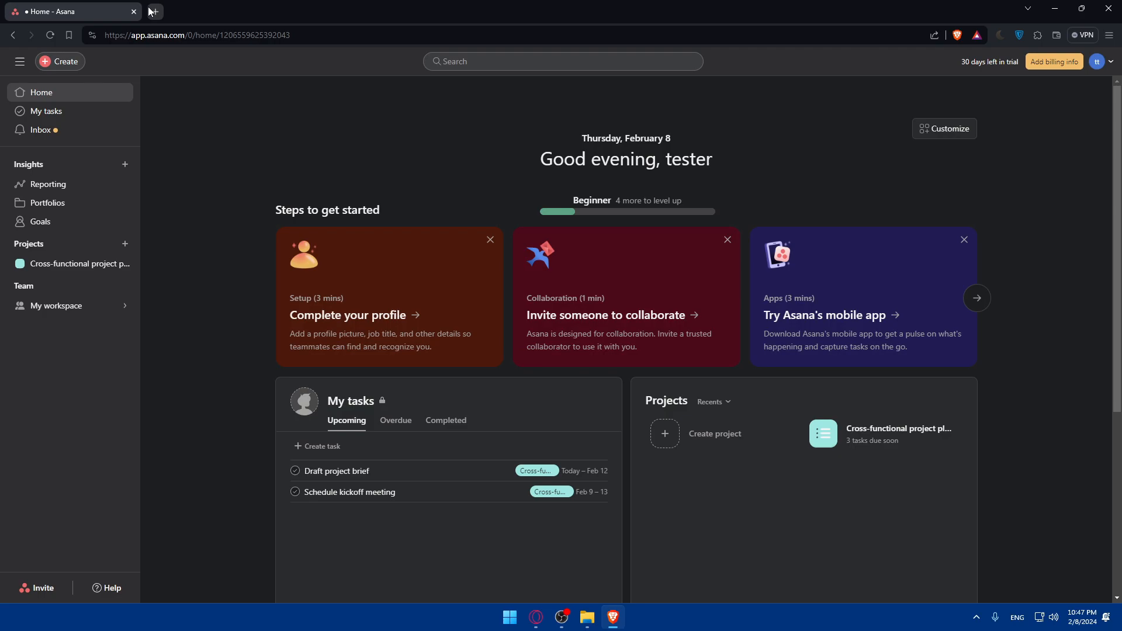
Step: Pick the 'Asana Apps and Integrations' suggestion and scroll through the All Apps list
text(asn)
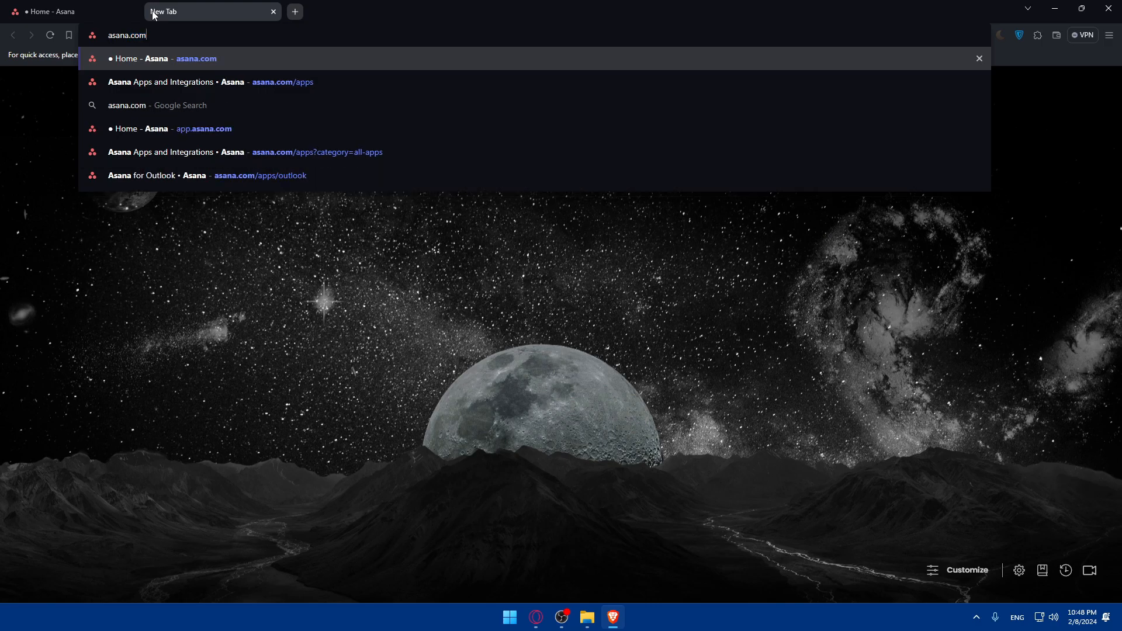
click(208, 82)
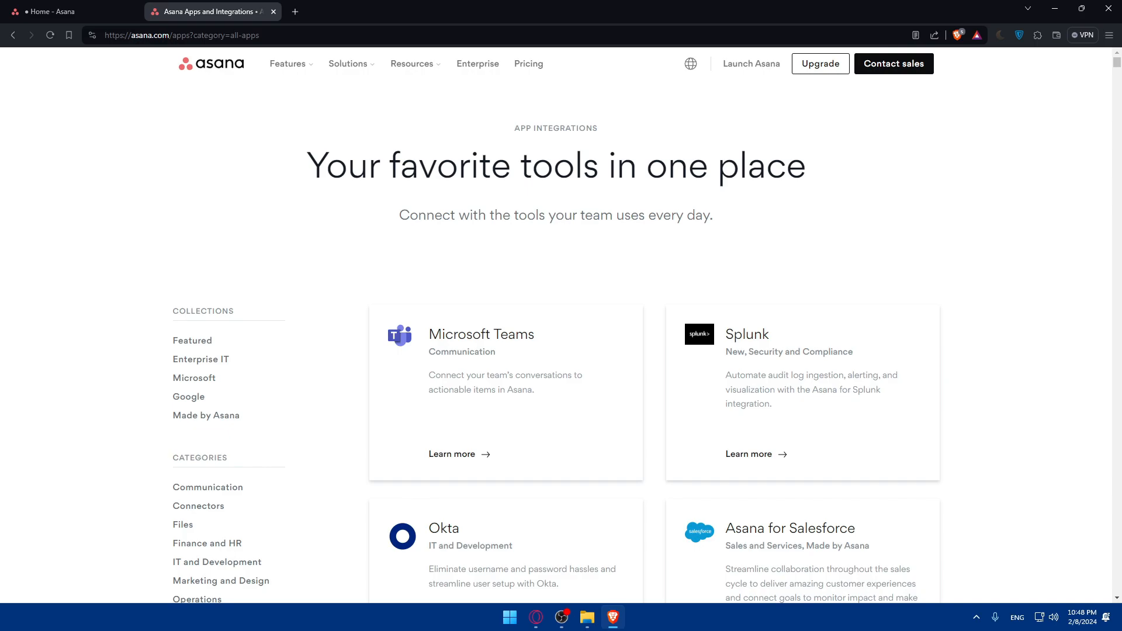
scroll(down, 3)
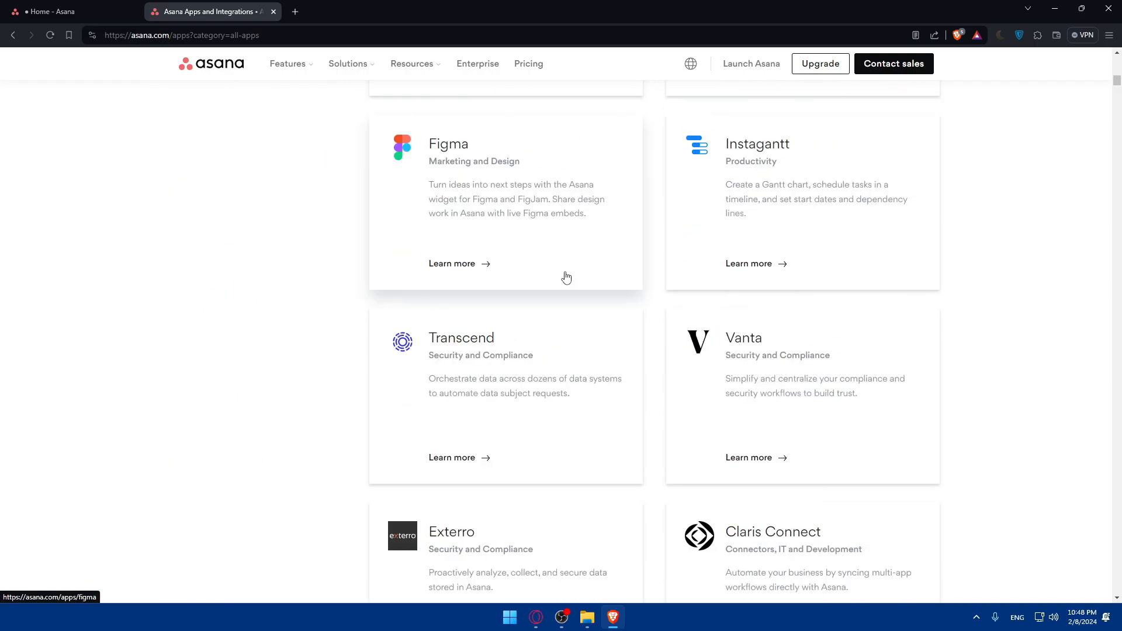
scroll(down, 3)
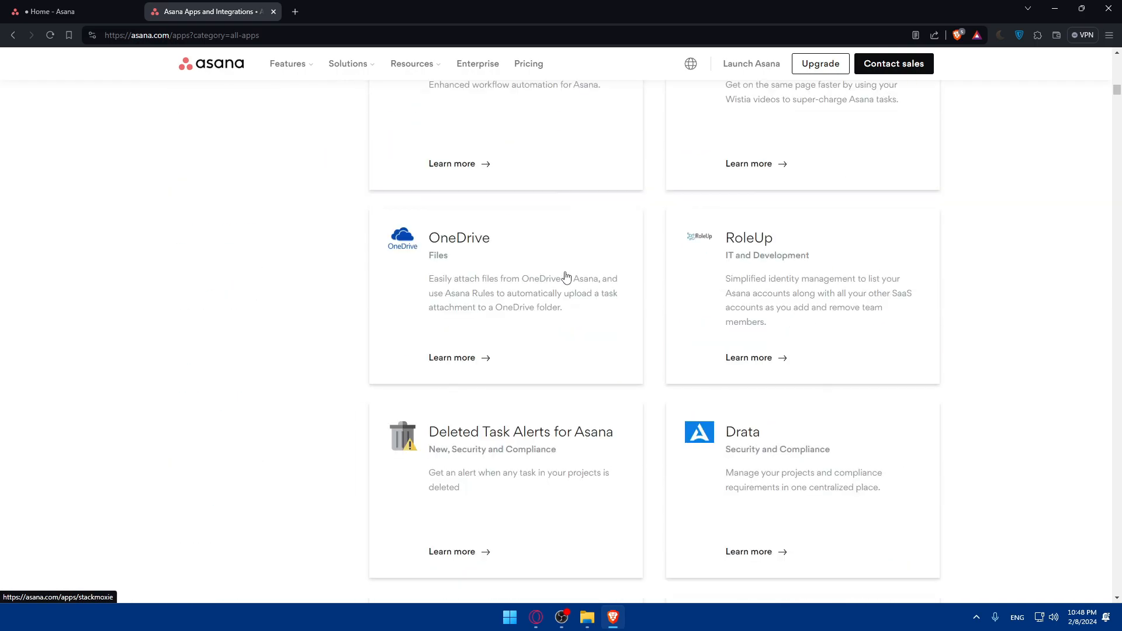
scroll(down, 3)
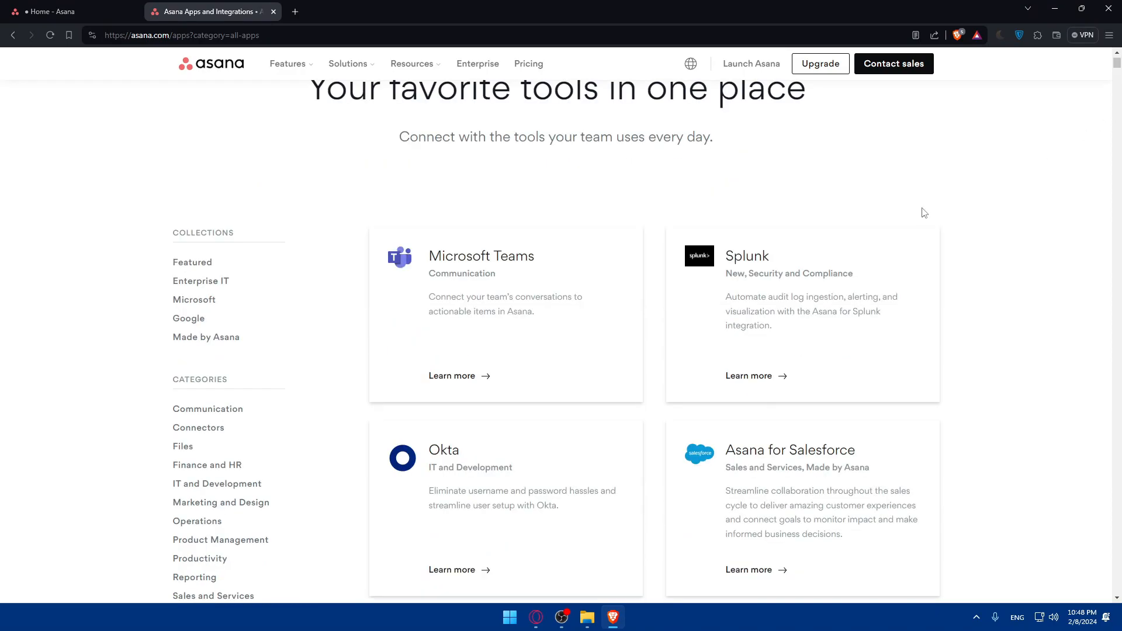
scroll(down, 3)
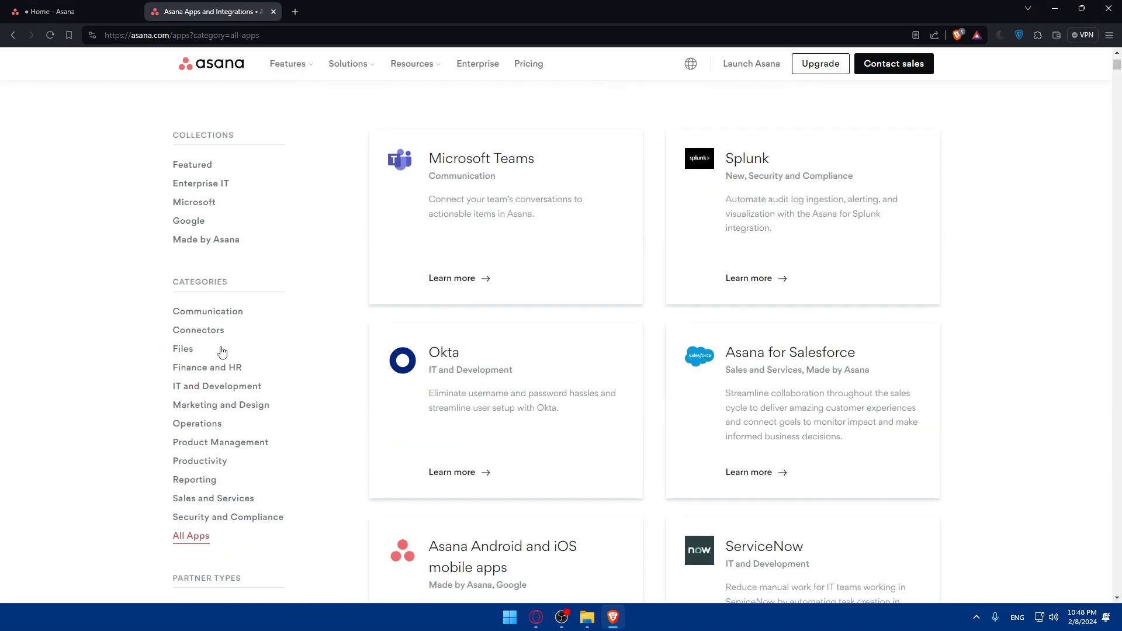
scroll(down, 3)
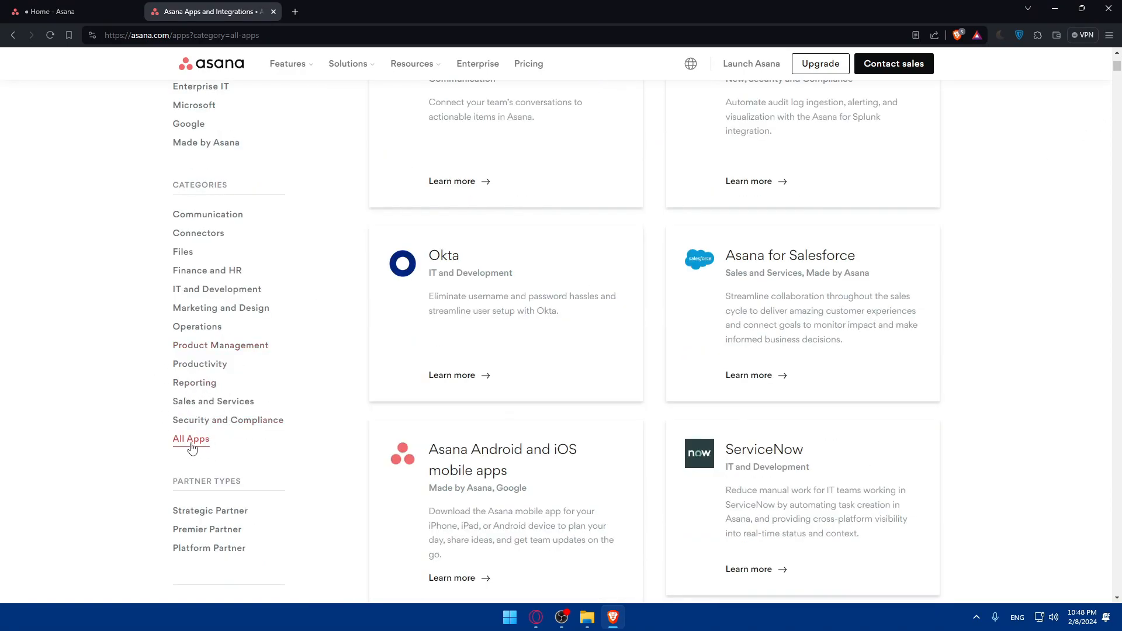
scroll(up, 3)
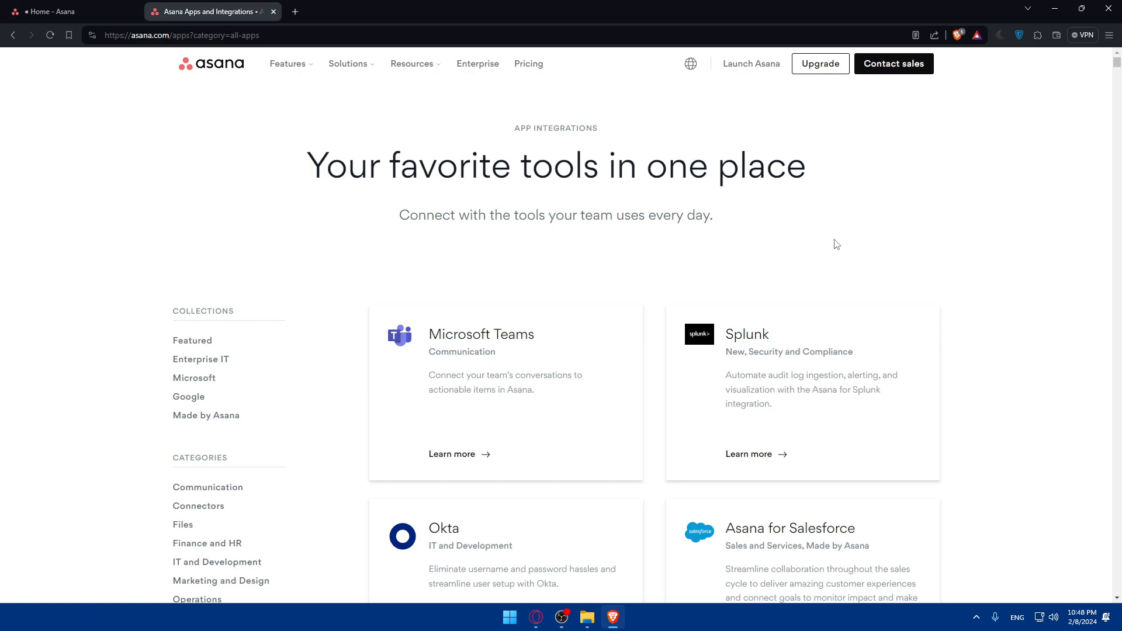
Step: Search the directory page for 'notion' and step through the matches
key(ctrl+f)
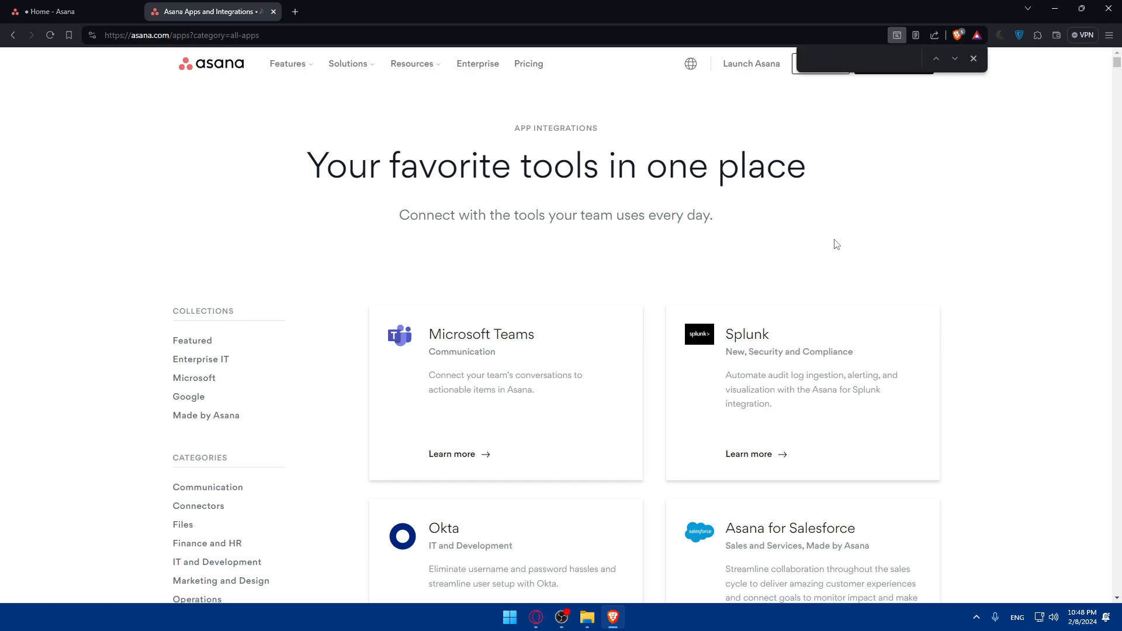
text(nd)
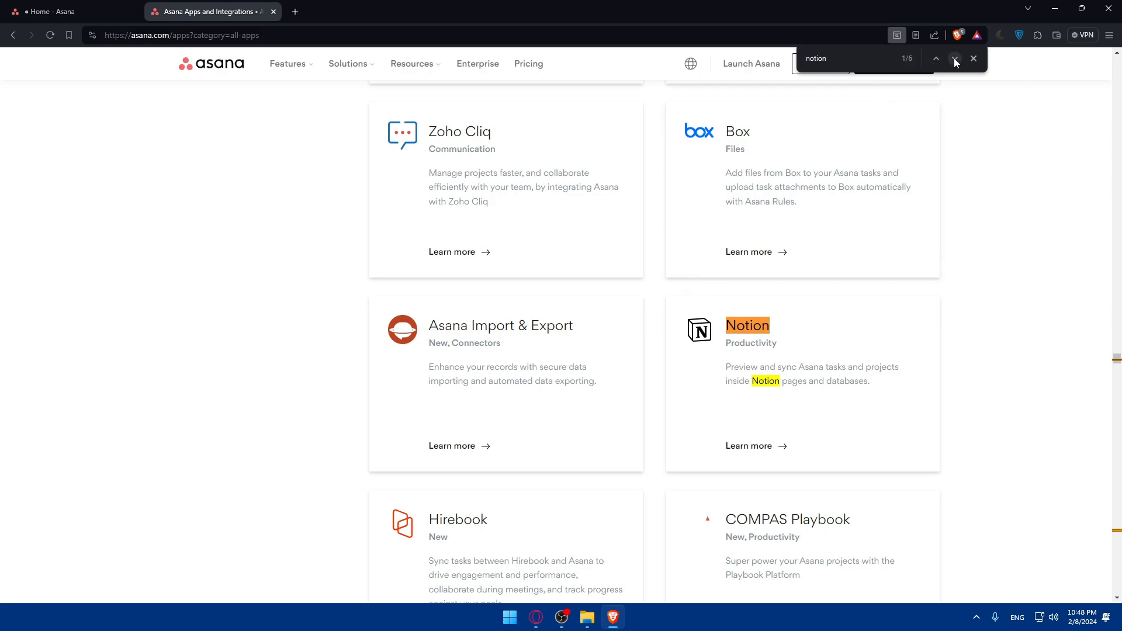
click(954, 59)
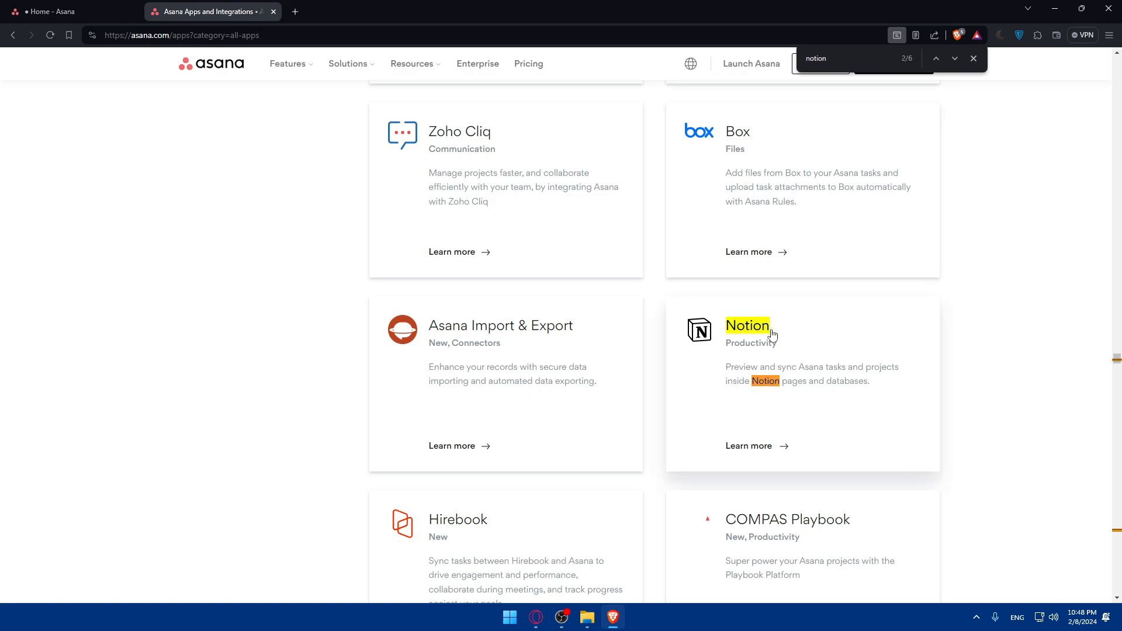
click(954, 58)
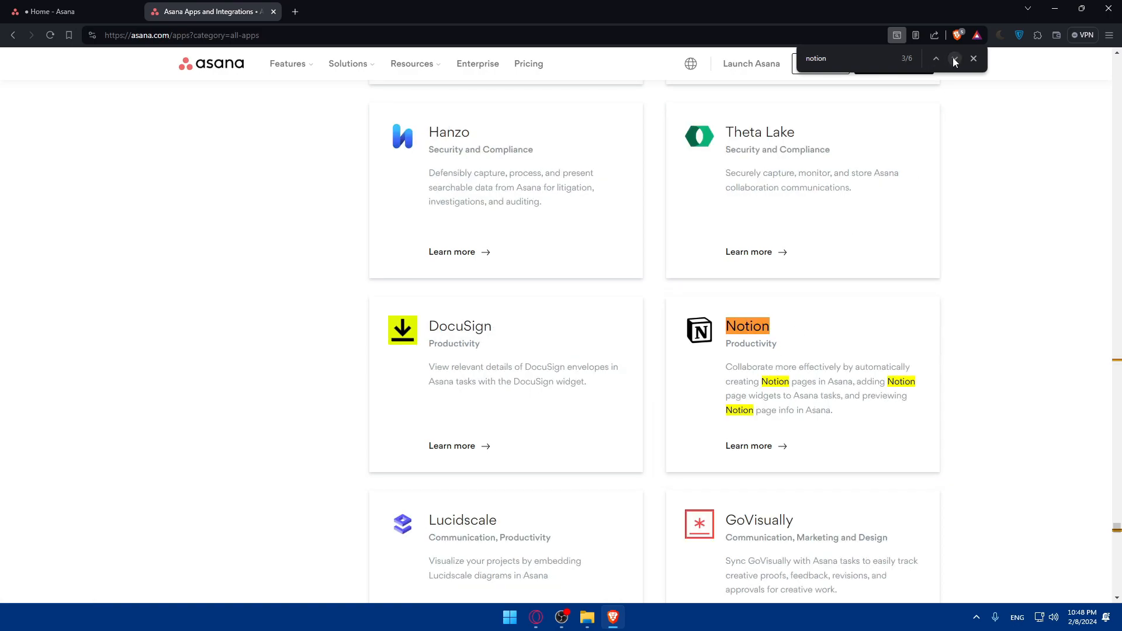
click(954, 58)
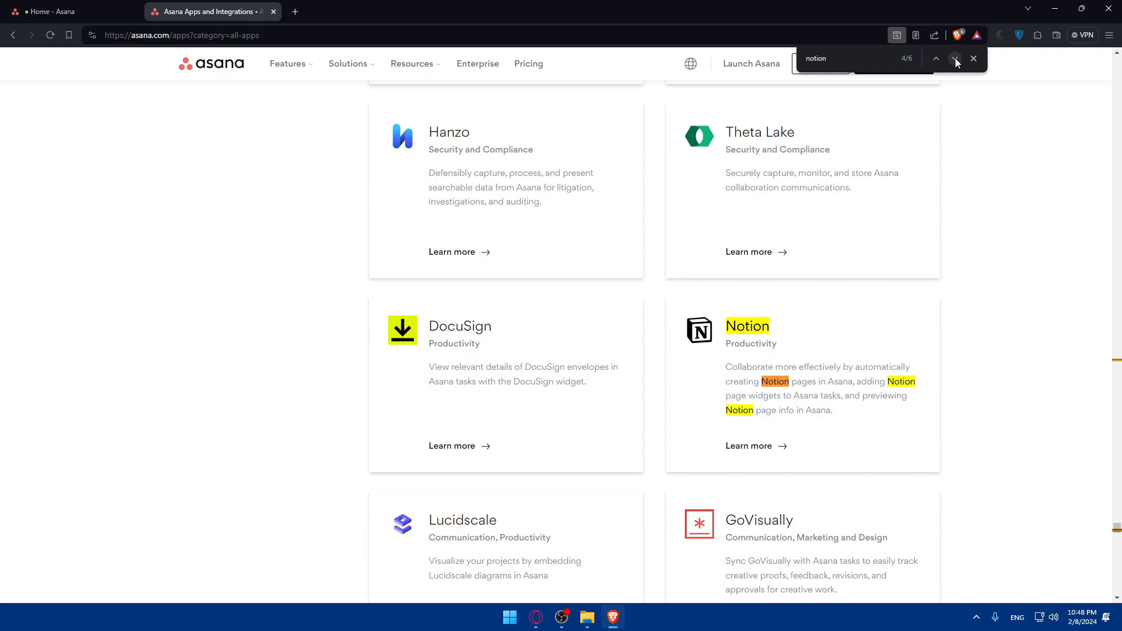
click(934, 59)
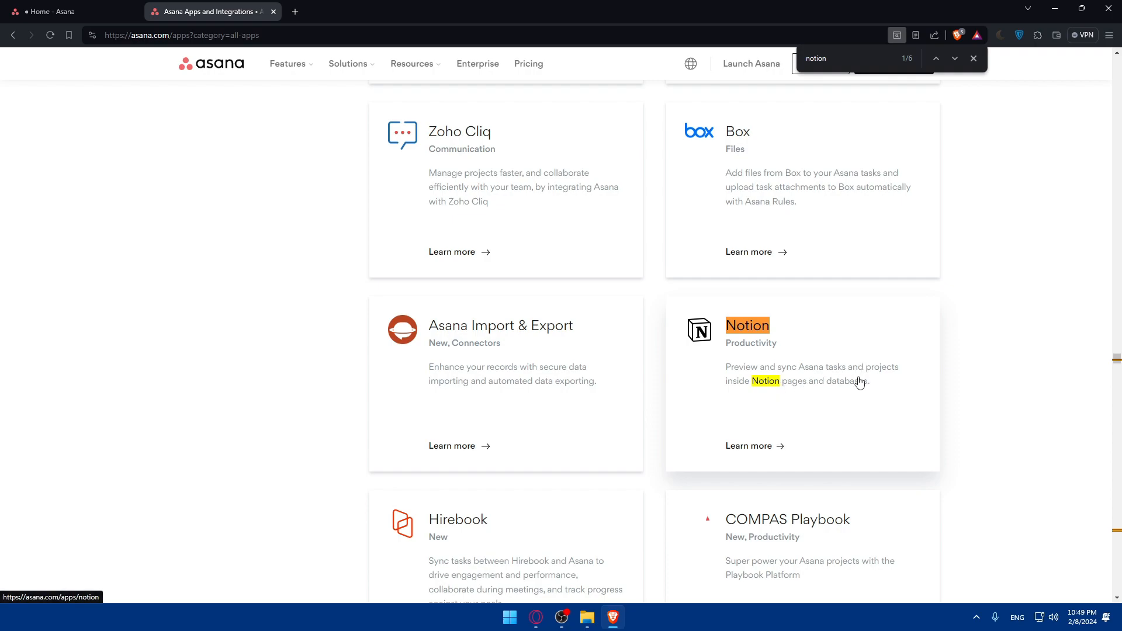
click(953, 58)
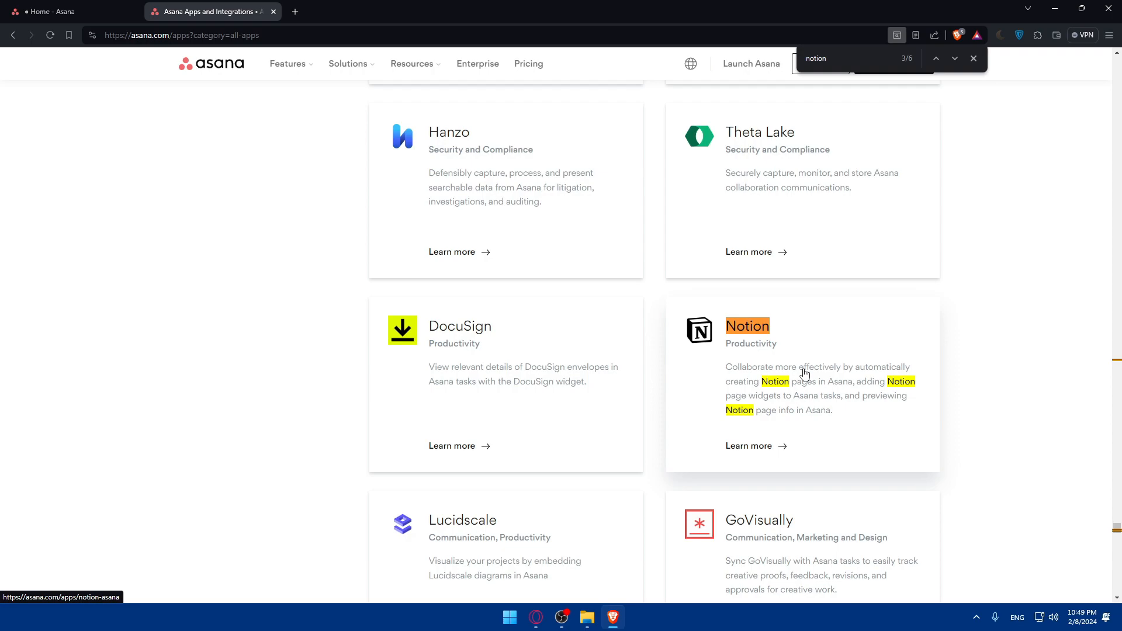
mouse_move(877, 396)
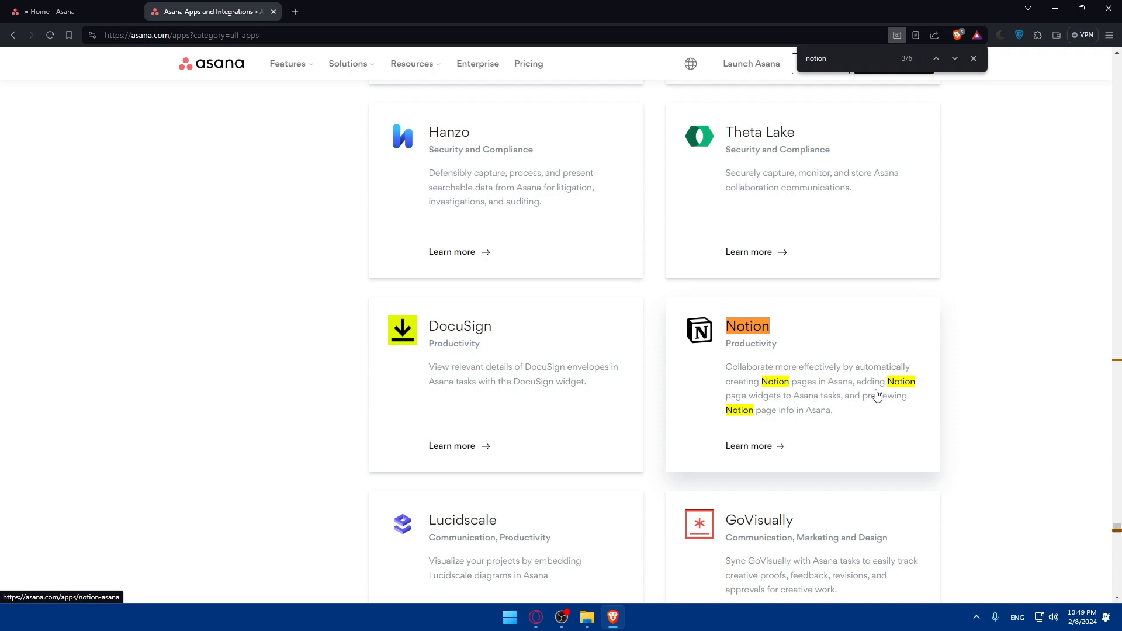
mouse_move(787, 409)
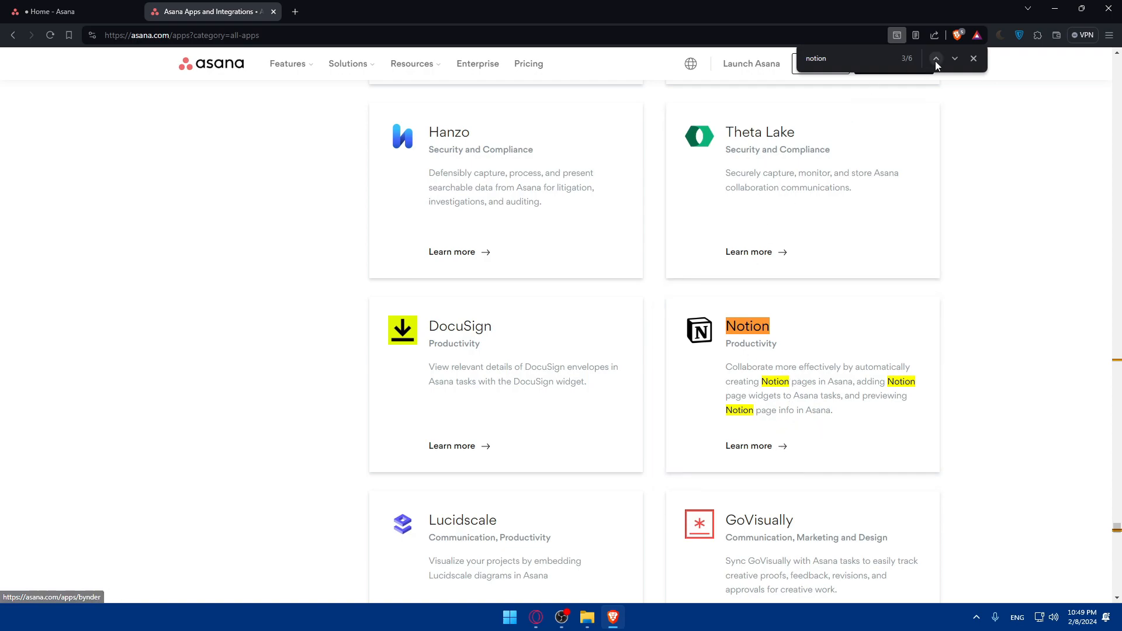
click(935, 58)
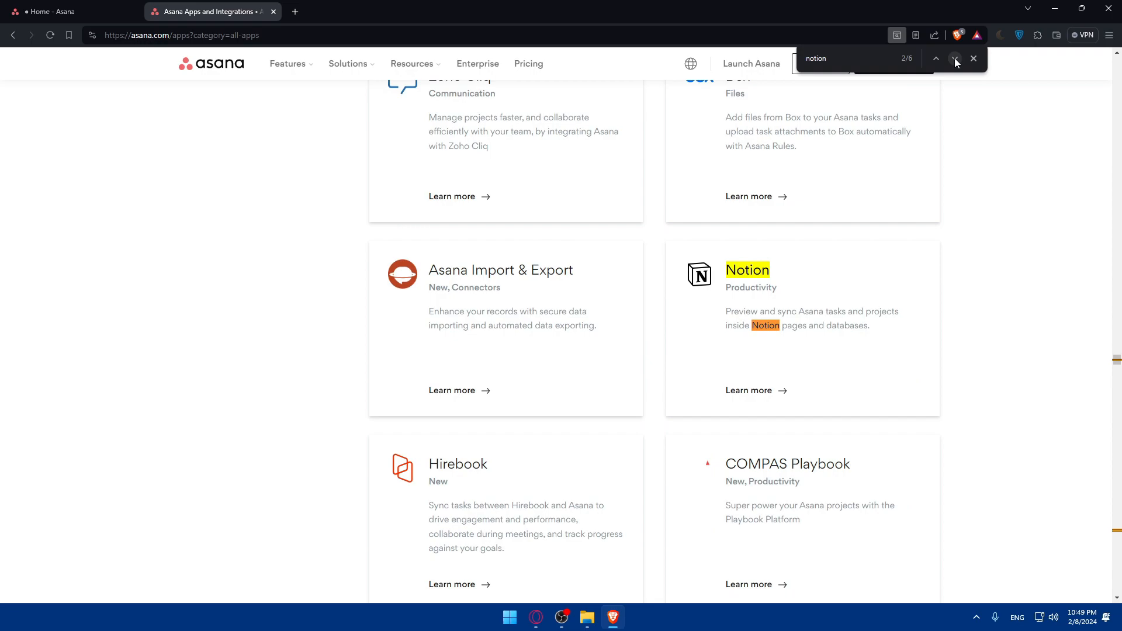
mouse_move(955, 59)
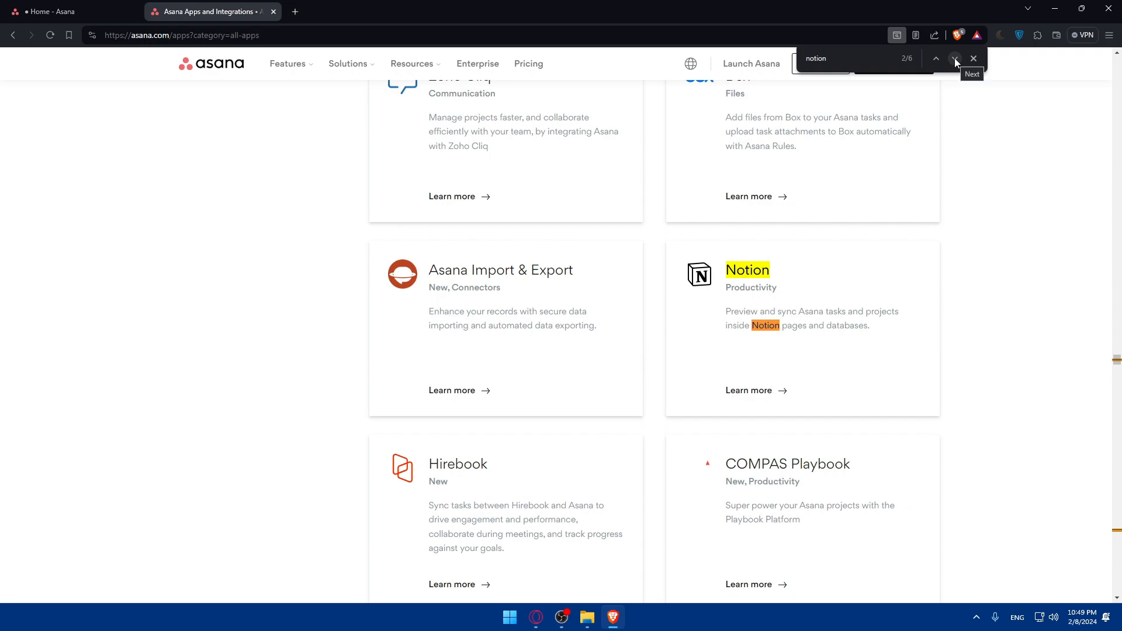
mouse_move(963, 72)
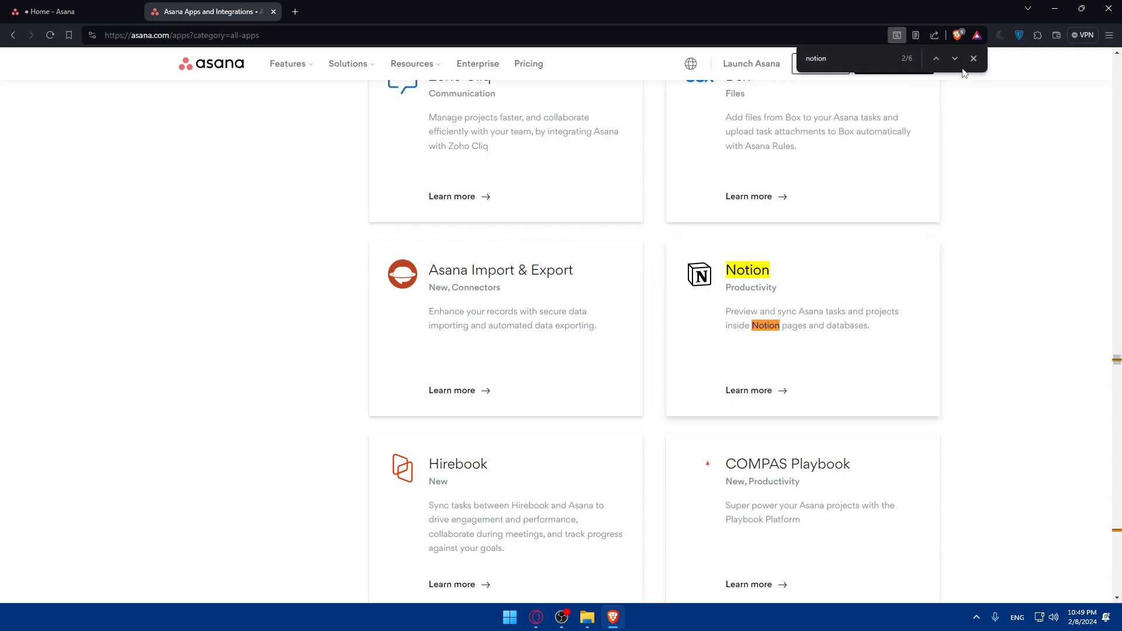
Step: Close the find bar, open the Notion integration page, and add a blank tab
click(972, 58)
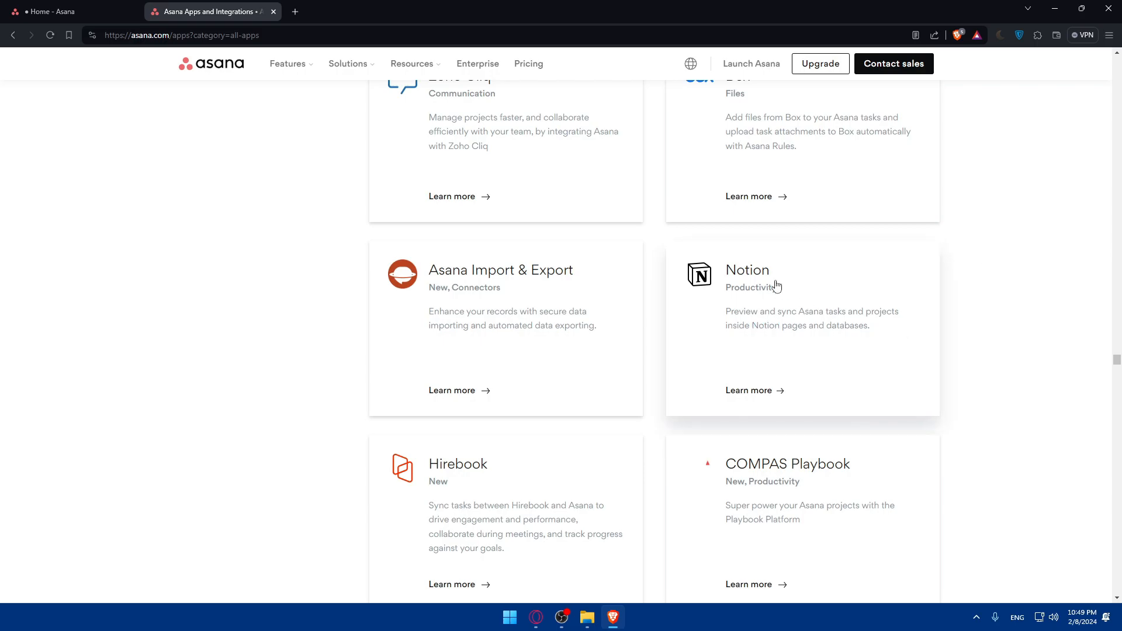
click(746, 270)
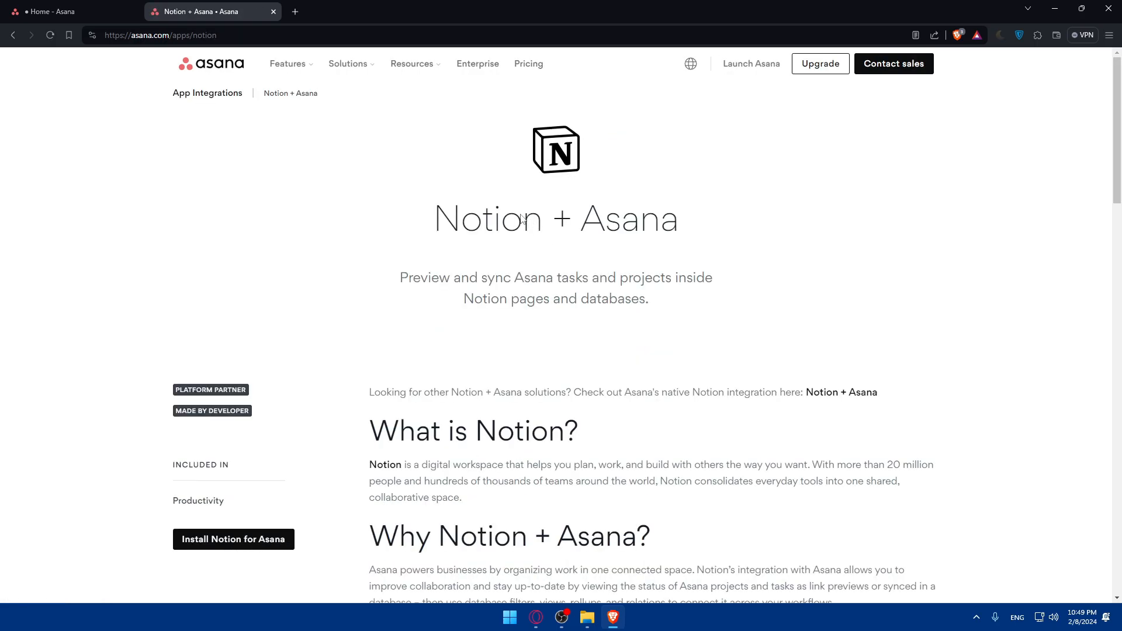
click(294, 11)
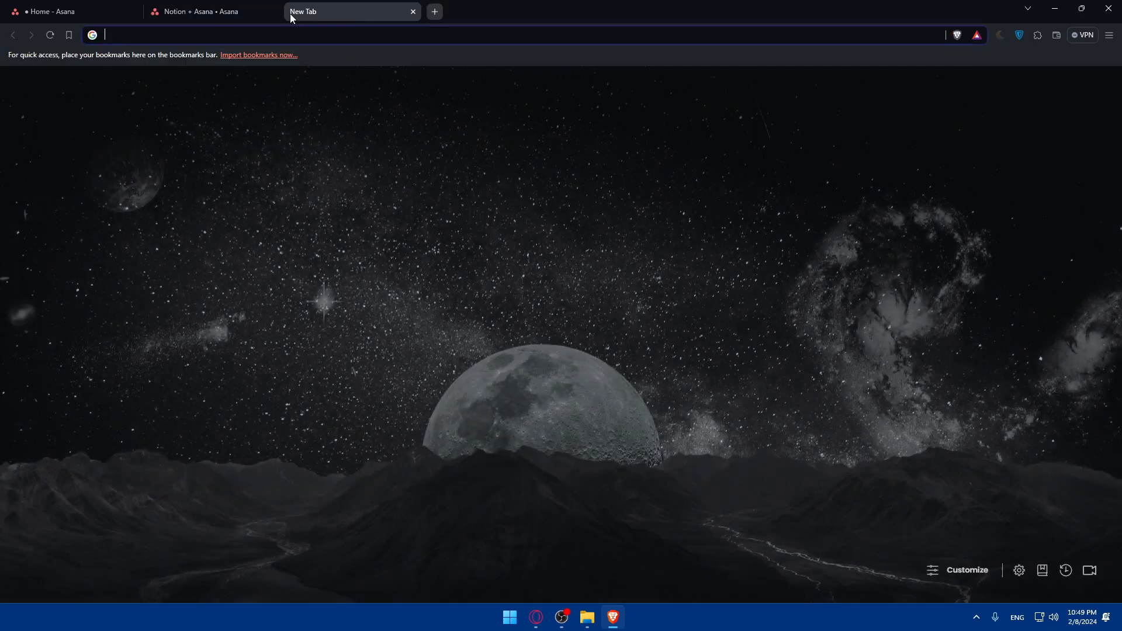
Step: Log in to notion.com with Google, then return to the Notion + Asana tab
text(notion.c)
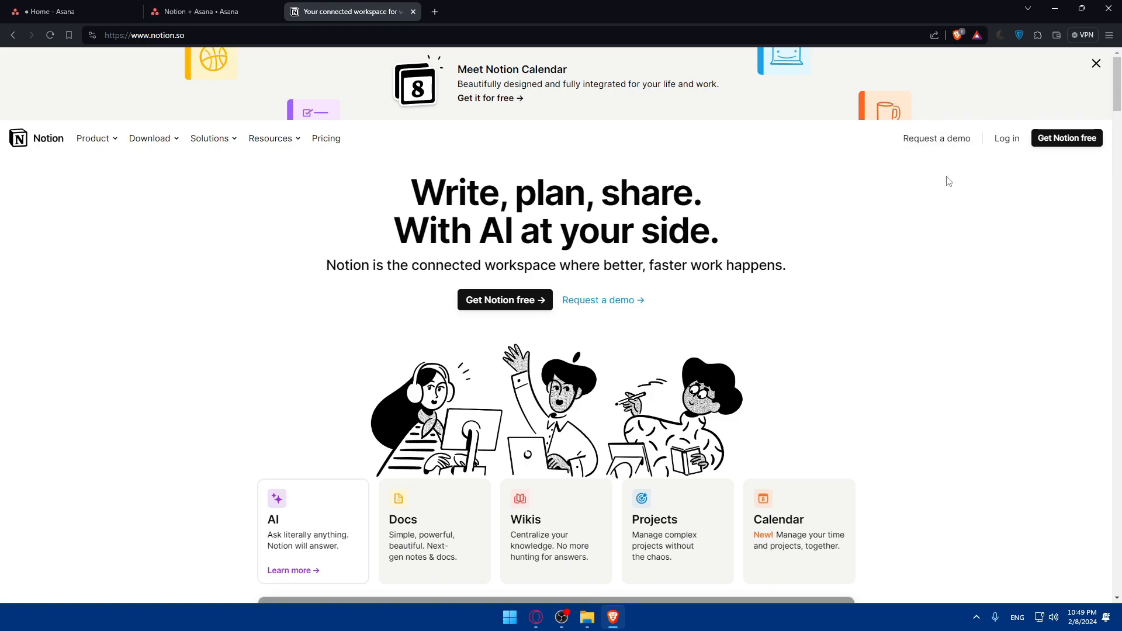
click(1004, 138)
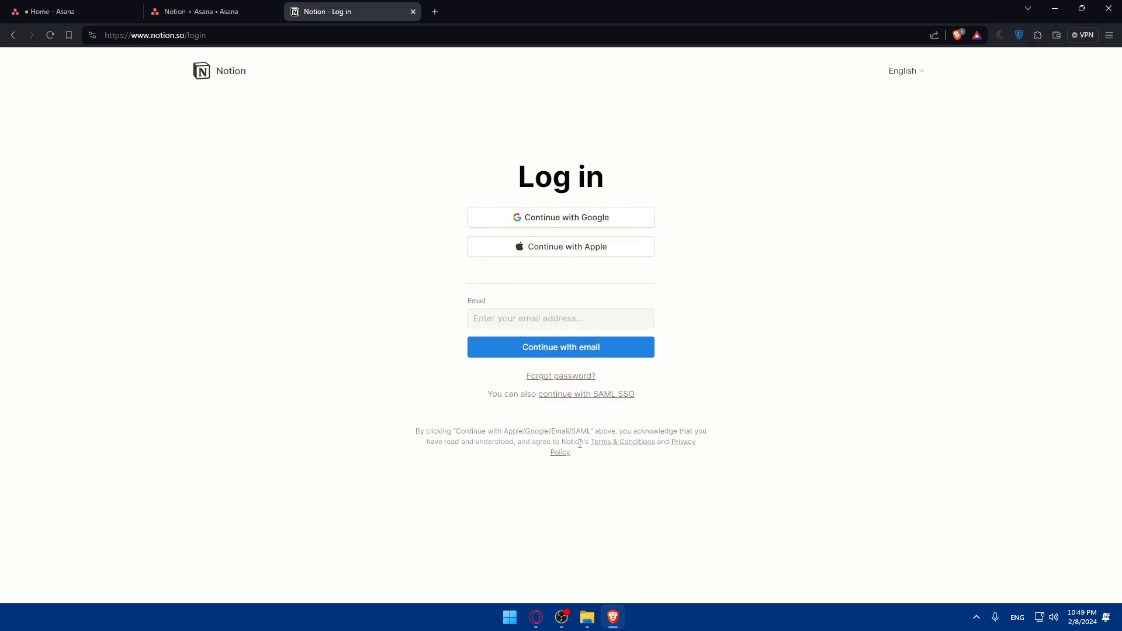
click(560, 217)
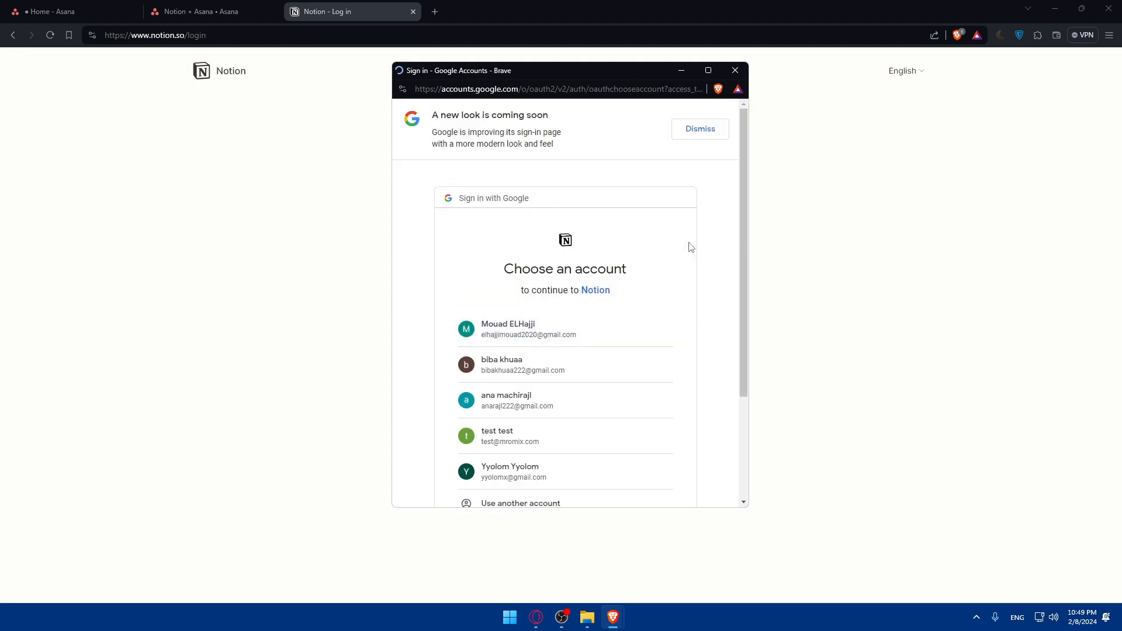
scroll(down, 3)
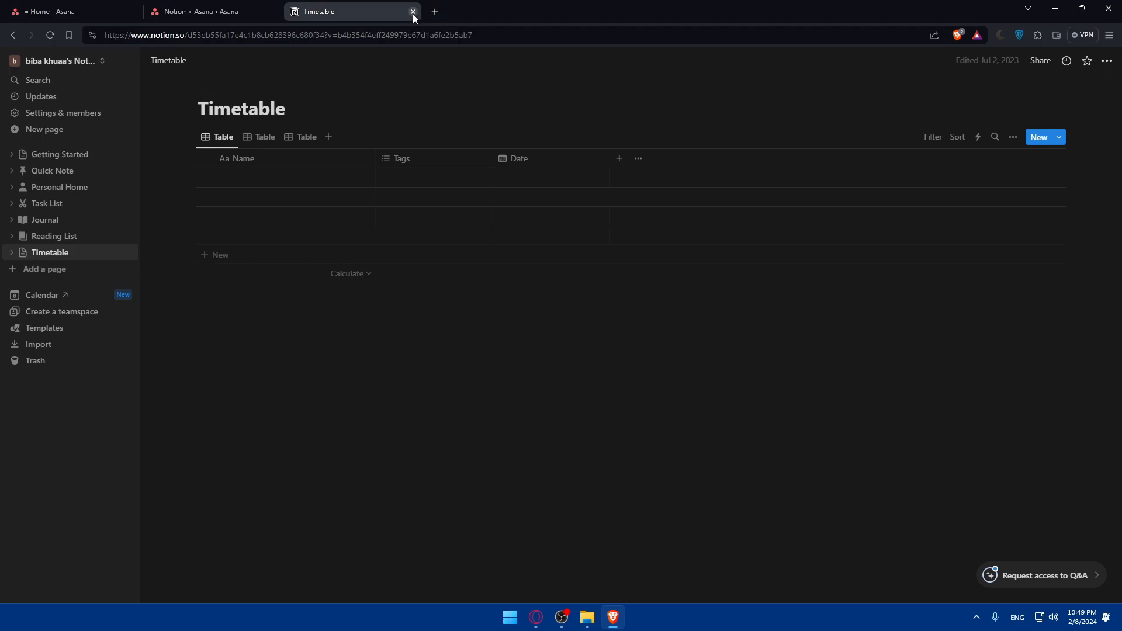
click(413, 12)
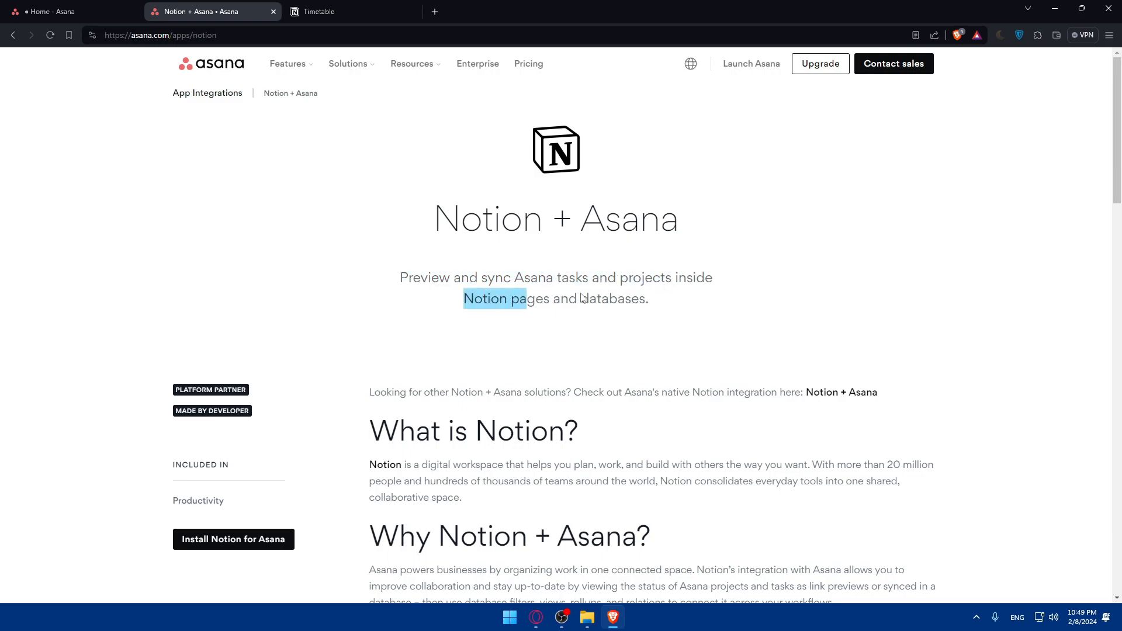
click(451, 369)
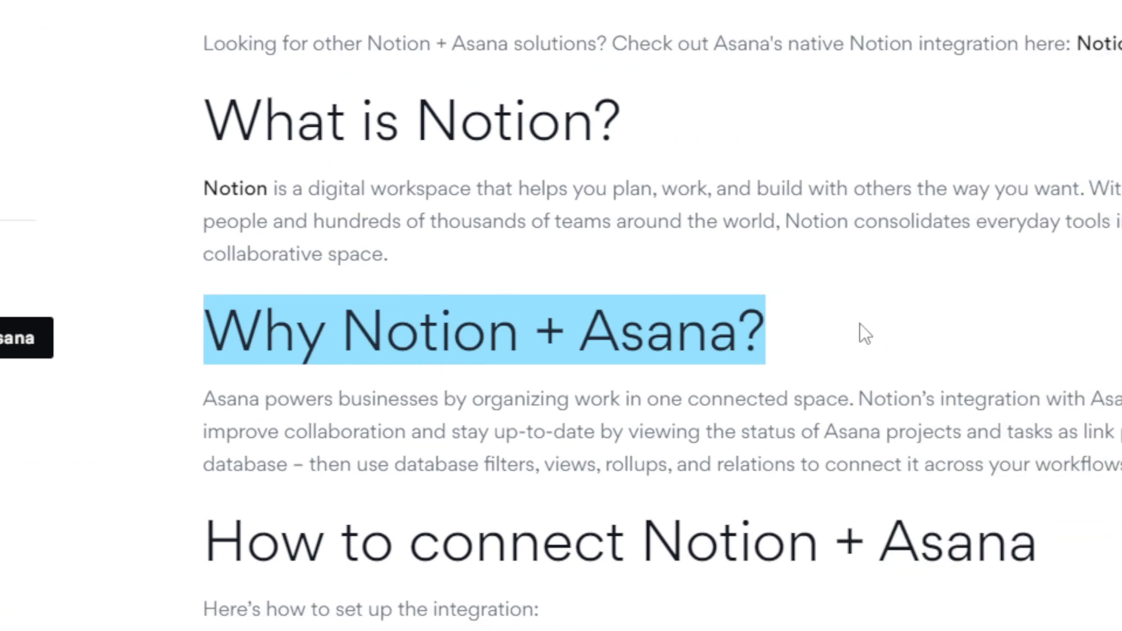
scroll(down, 3)
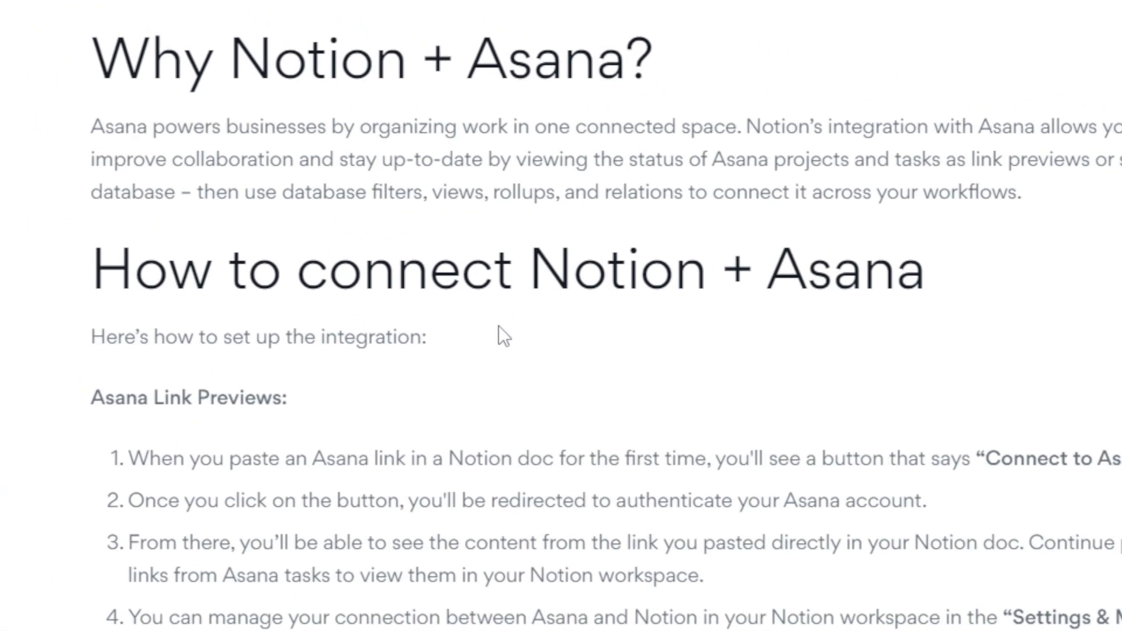
scroll(down, 3)
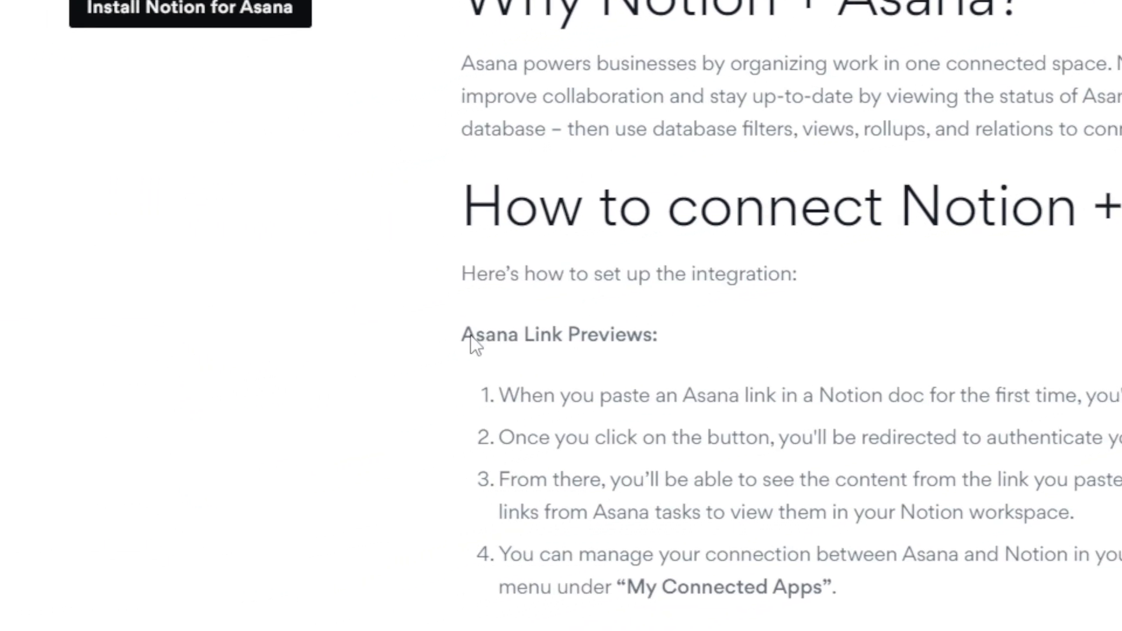
scroll(down, 3)
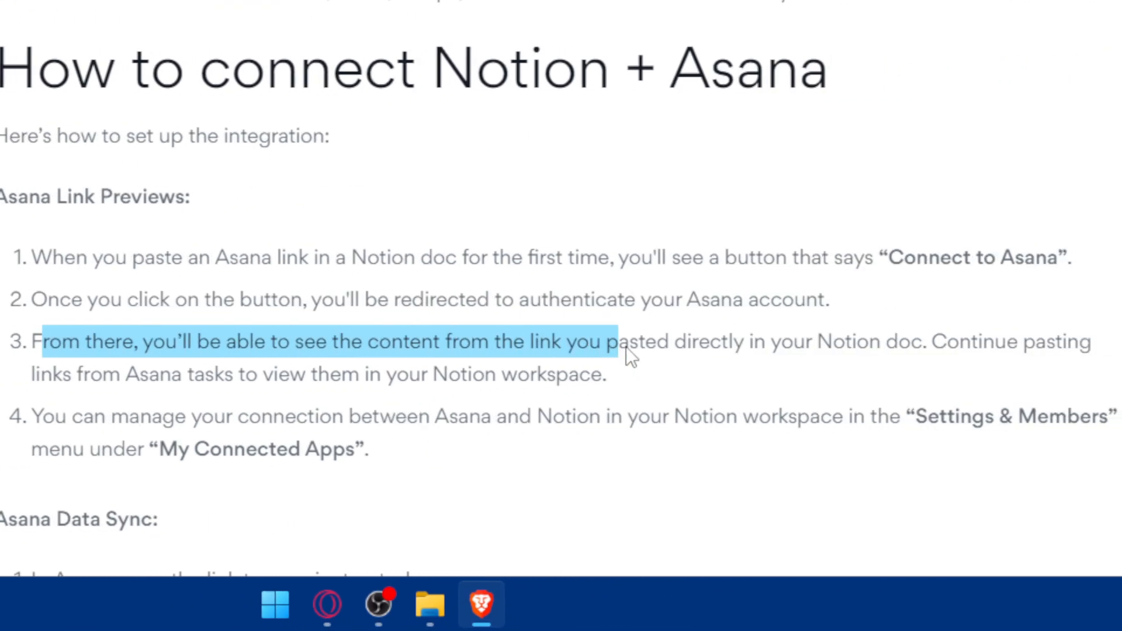
scroll(right, 3)
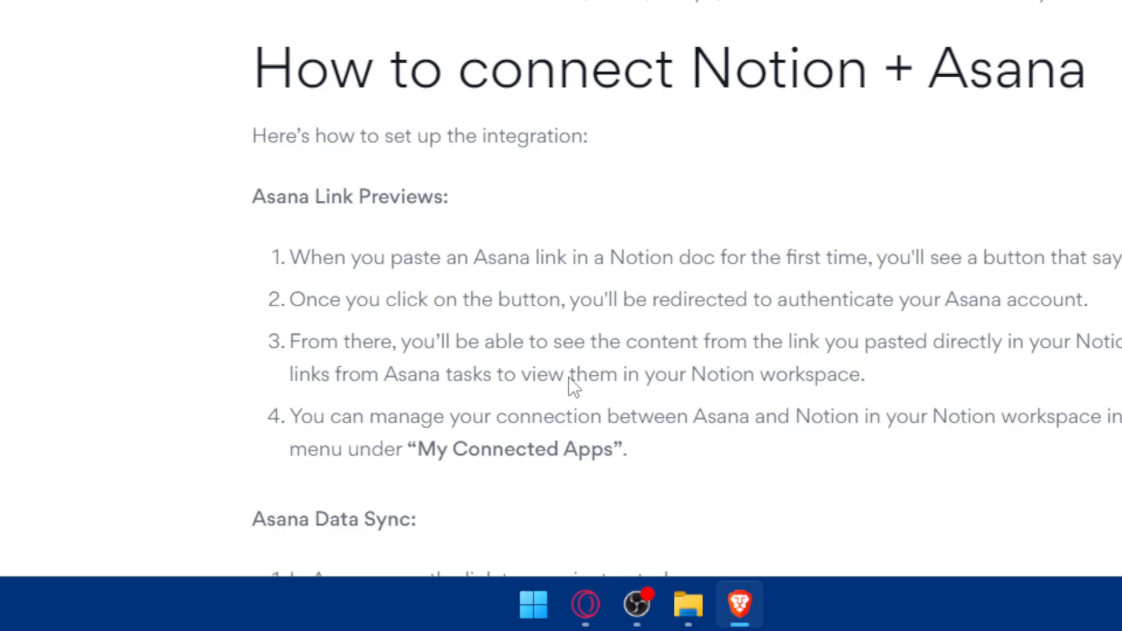
drag(396, 416, 565, 416)
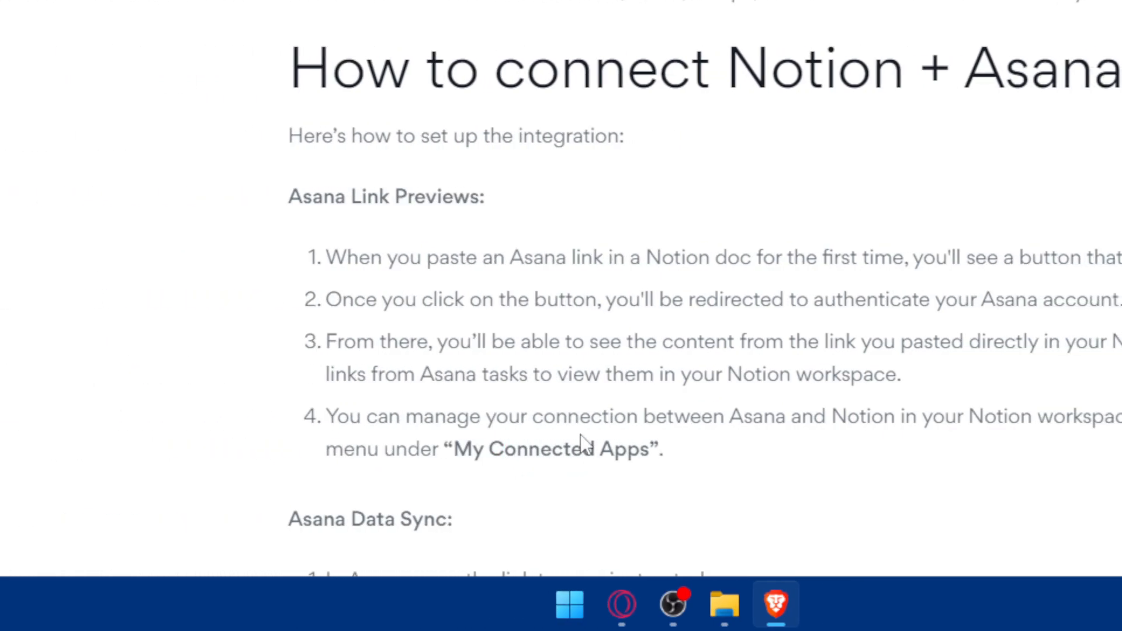
scroll(down, 3)
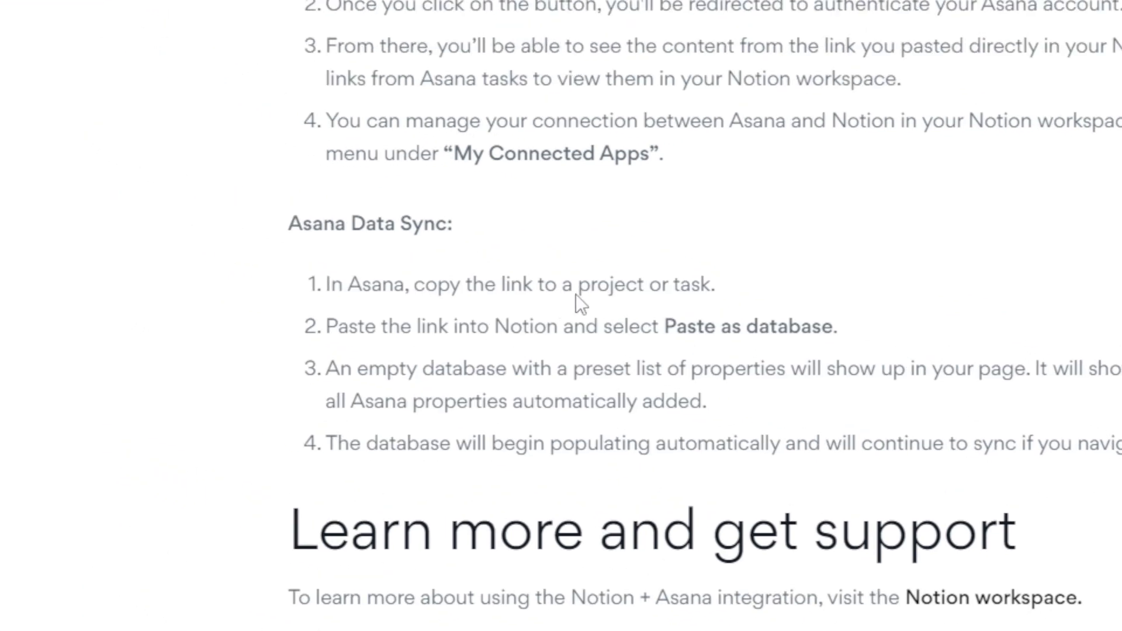
scroll(down, 3)
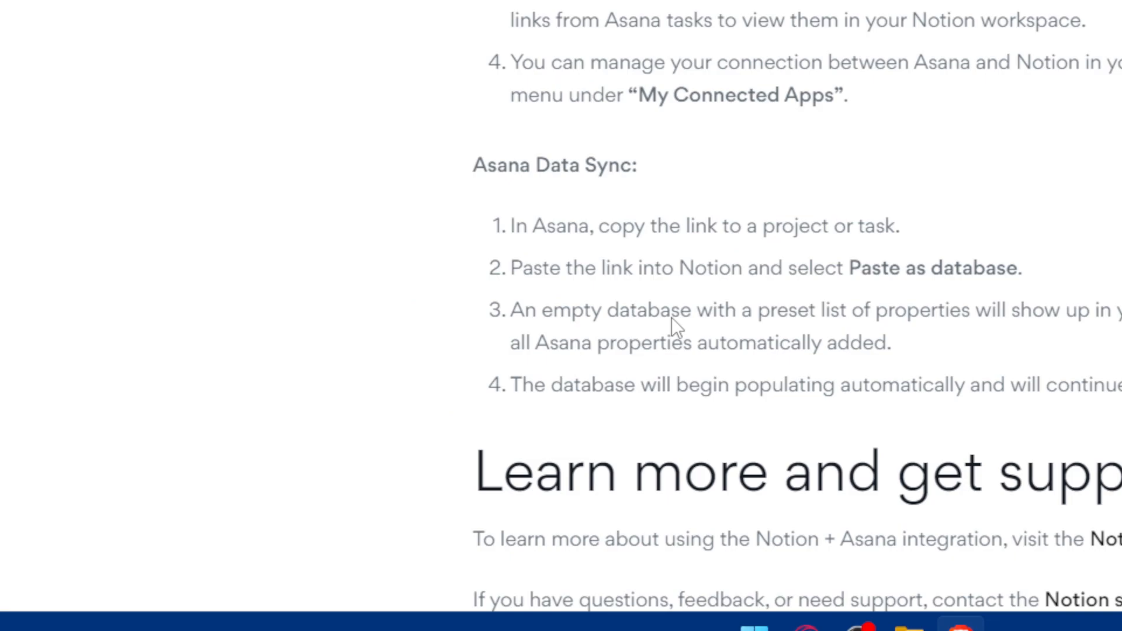
scroll(right, 3)
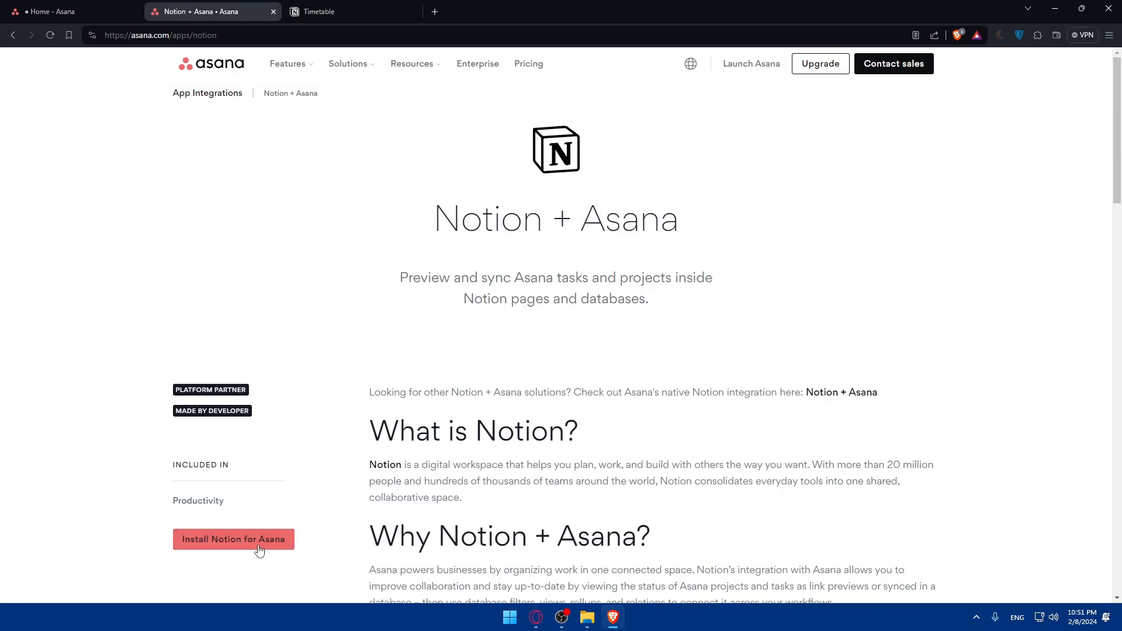
Step: Start installing Notion for Asana and find Asana in Notion's My connections
click(232, 539)
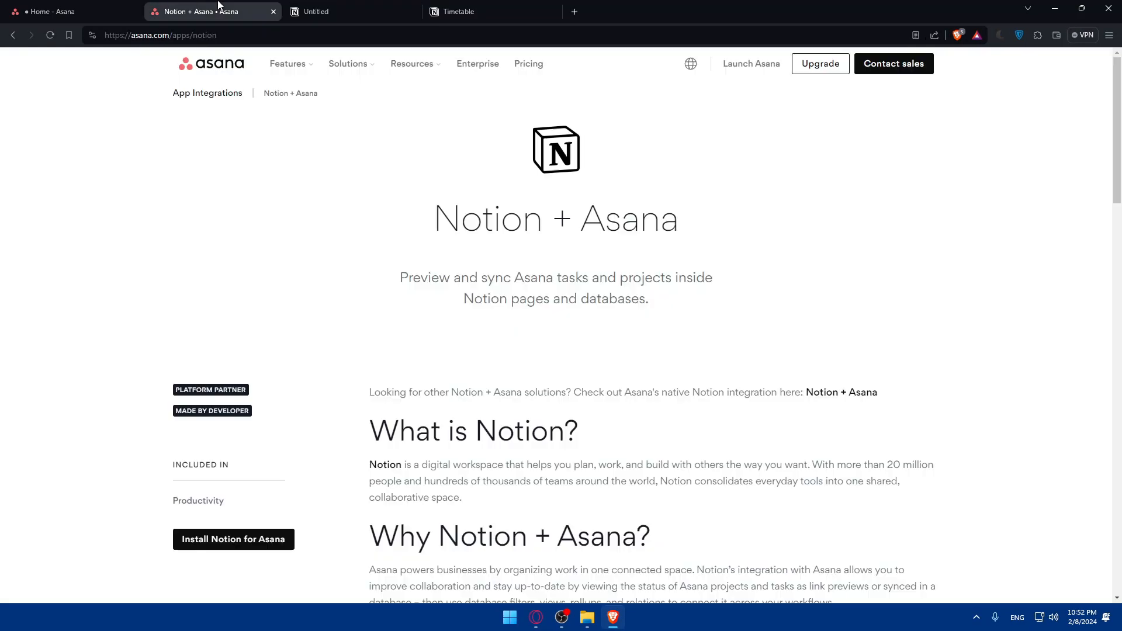
click(351, 11)
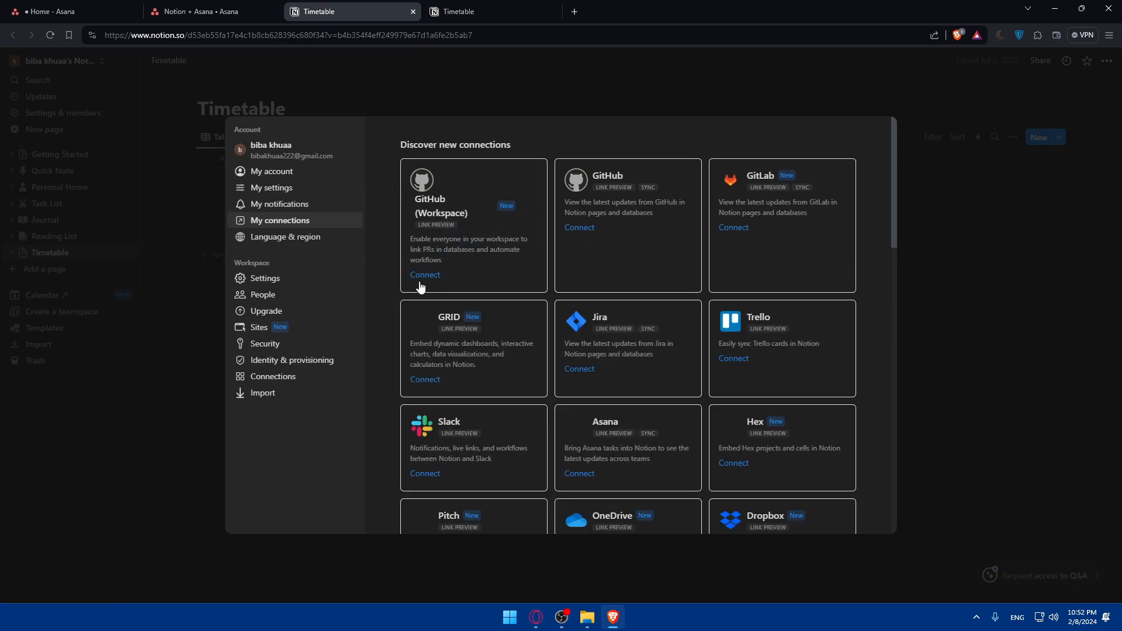
scroll(down, 3)
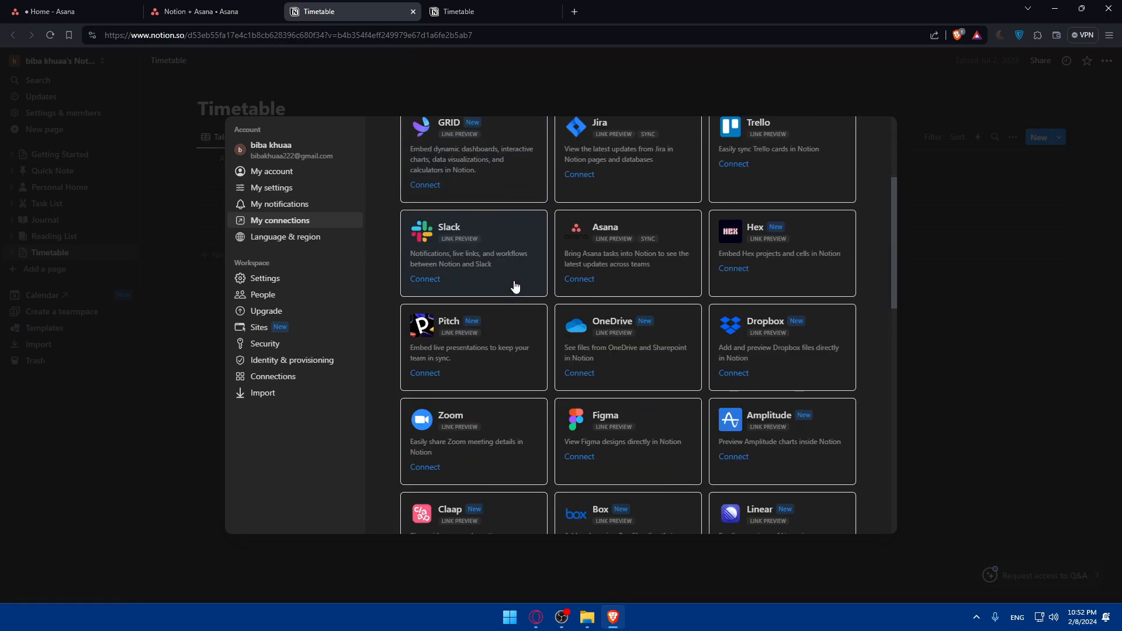
scroll(up, 3)
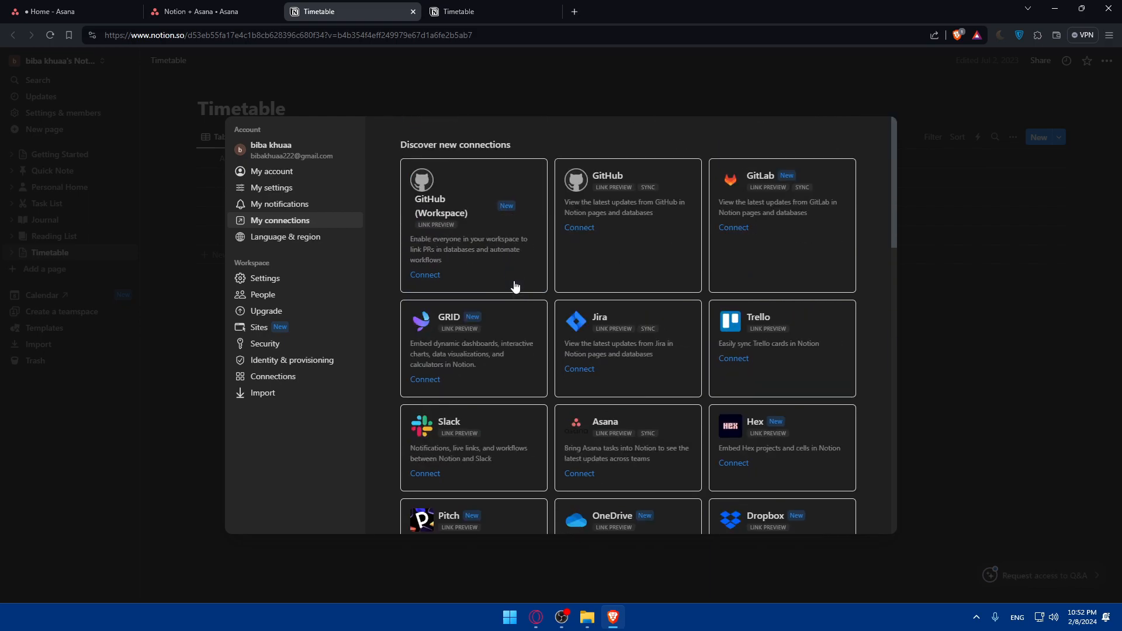
text(asana)
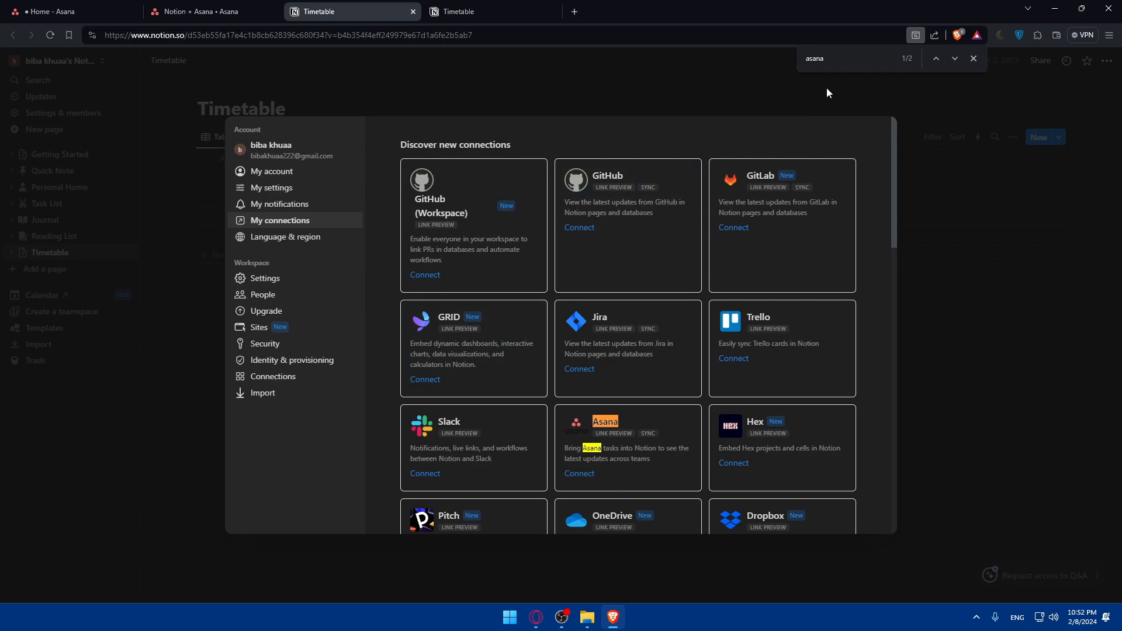
mouse_move(612, 430)
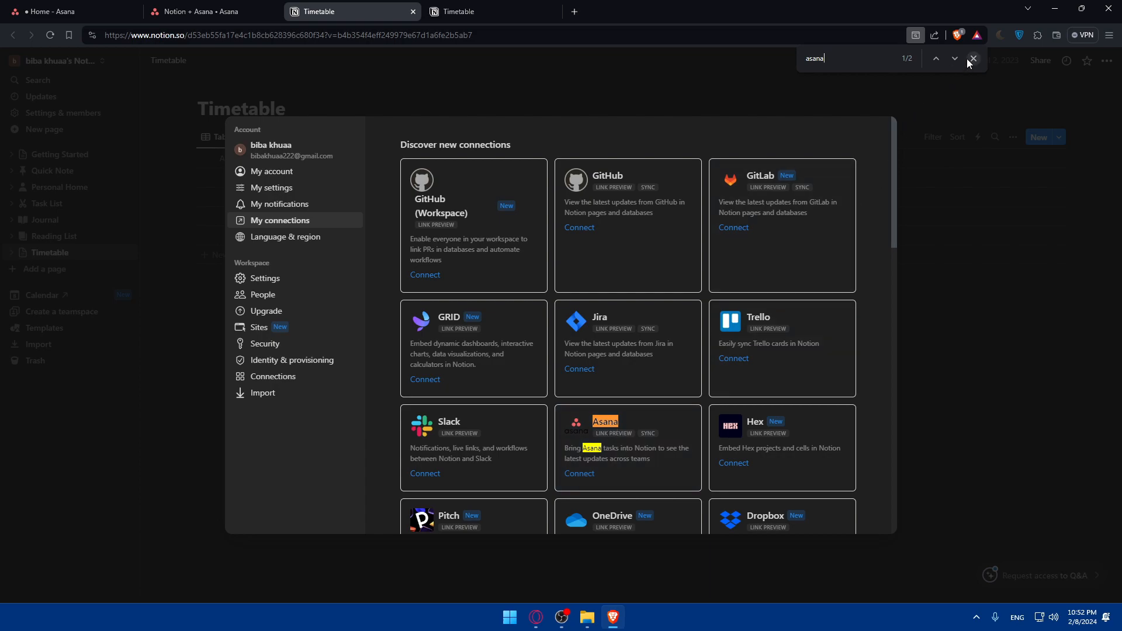
click(972, 59)
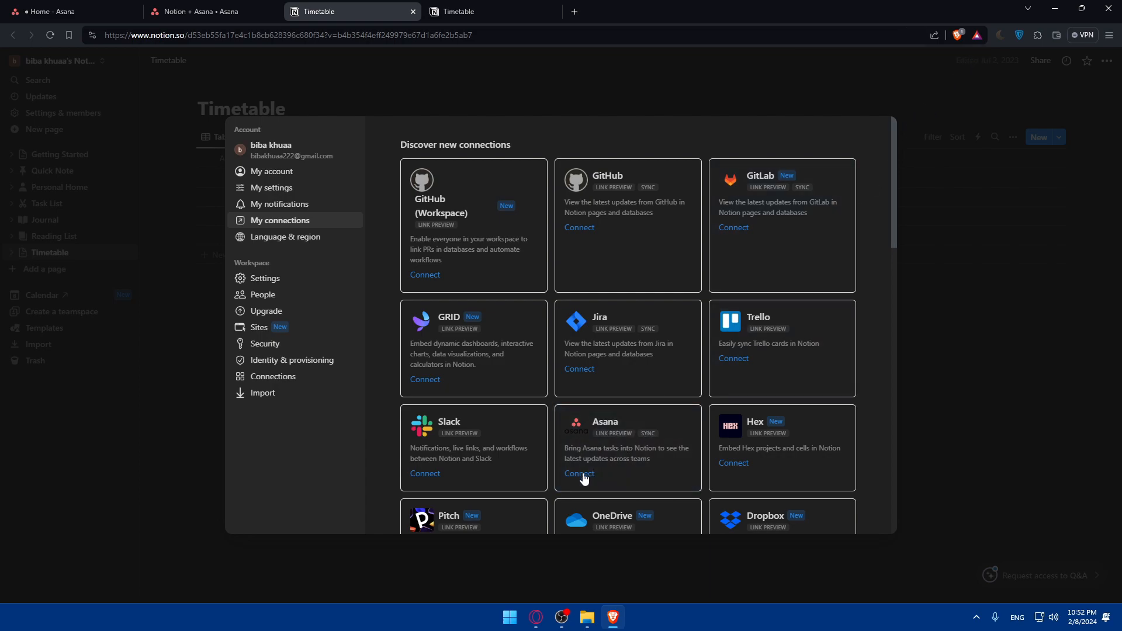
Step: Connect the Asana card and Allow Notion's permission request
click(578, 473)
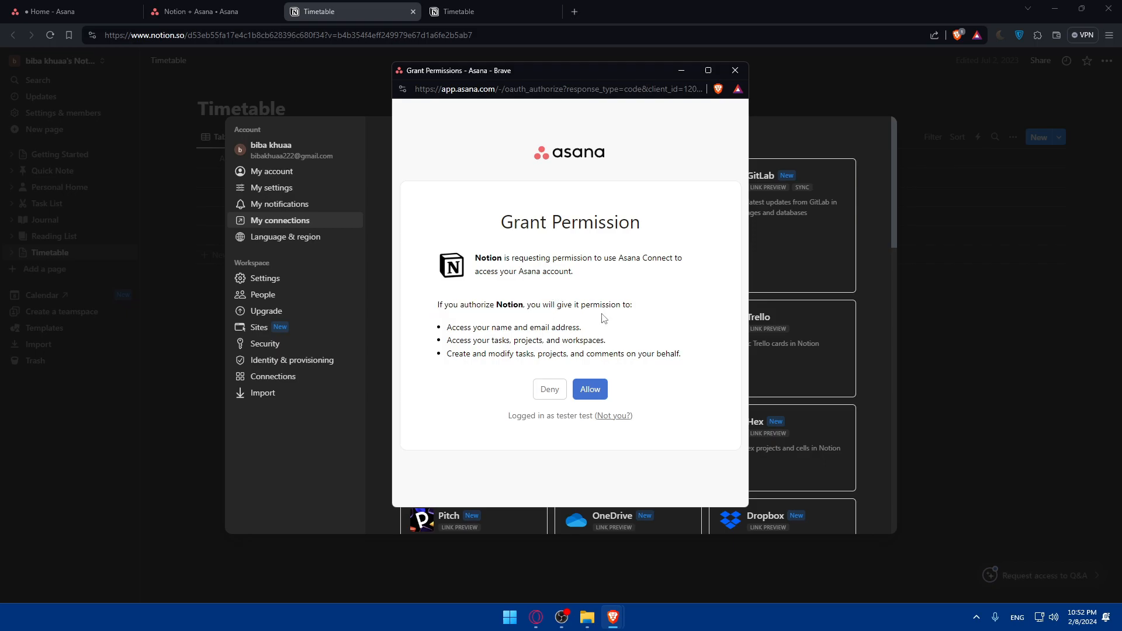
mouse_move(578, 330)
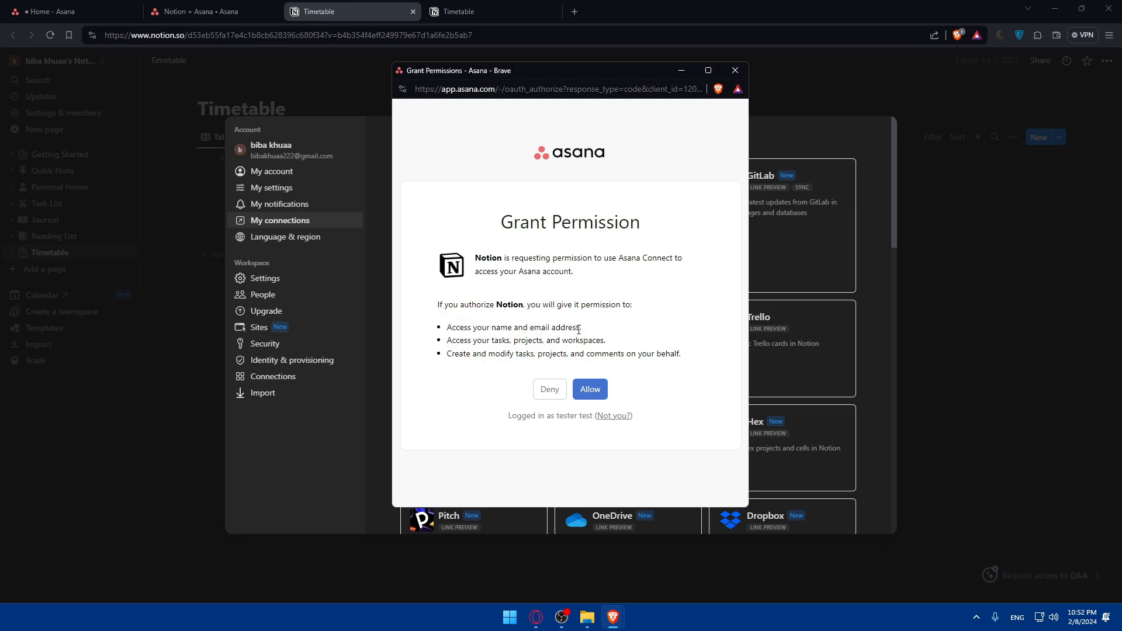
mouse_move(505, 352)
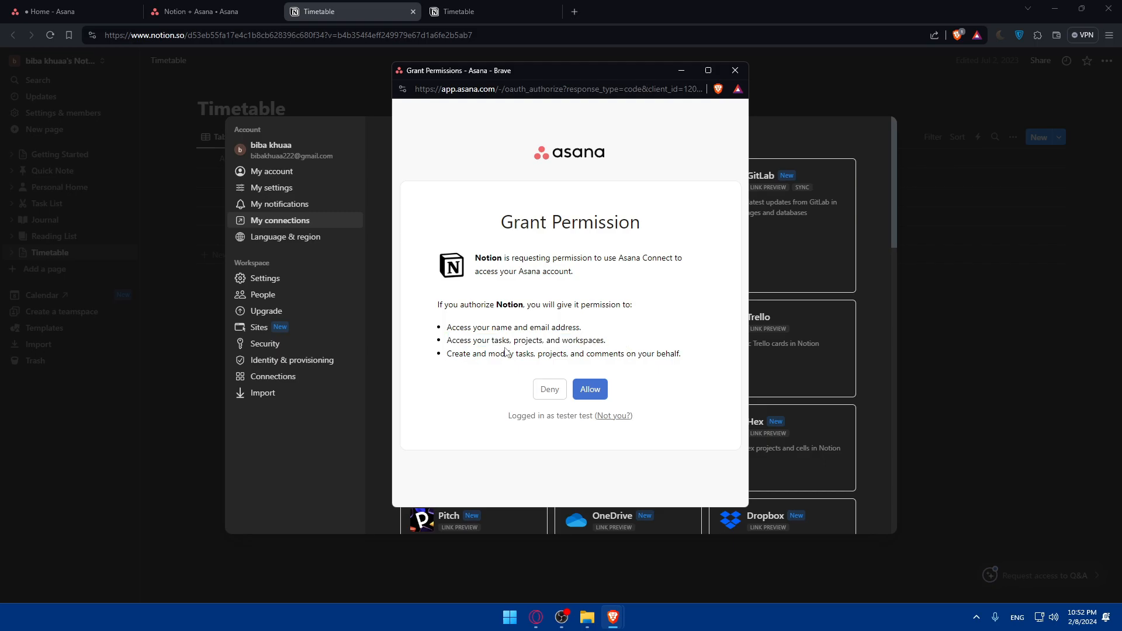
mouse_move(605, 376)
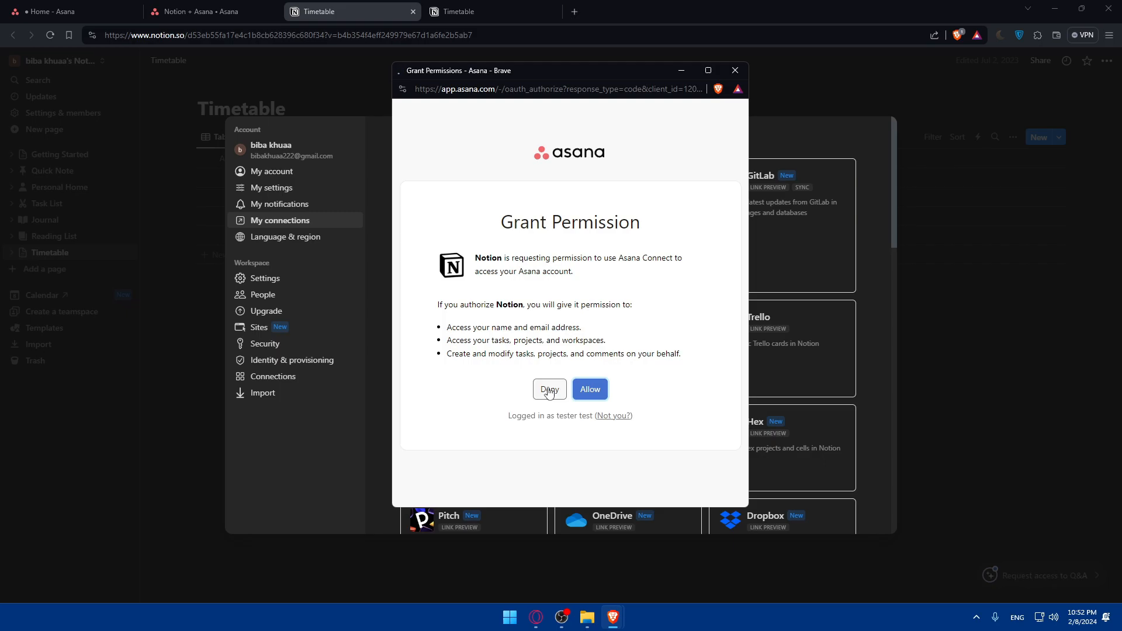
click(589, 388)
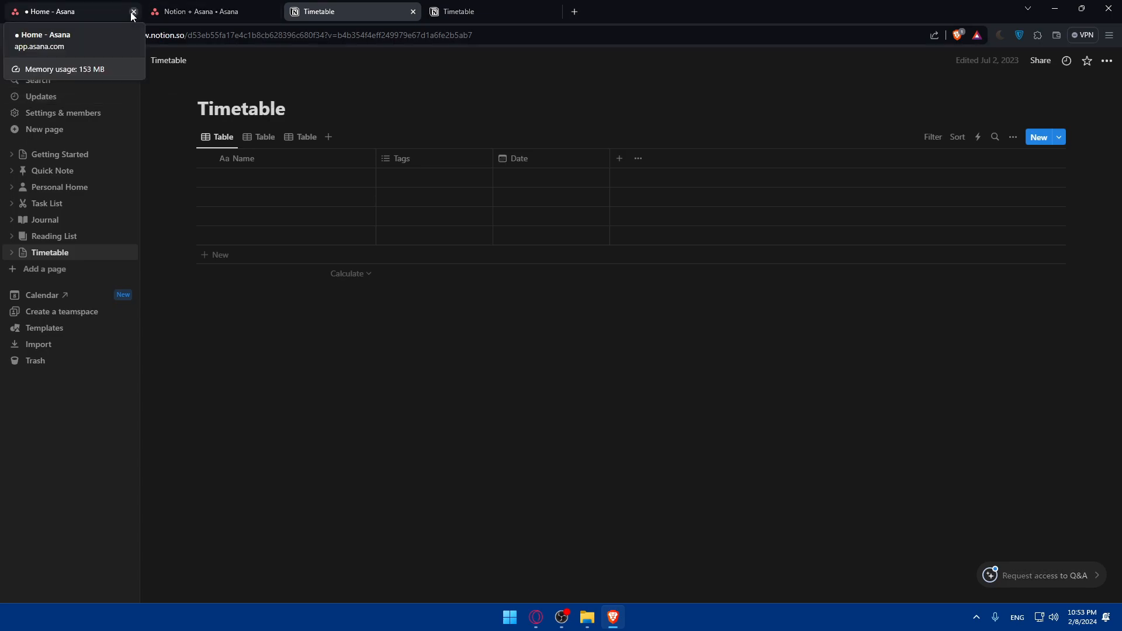
Step: Close the Home - Asana, Notion + Asana and Timetable tabs
click(133, 12)
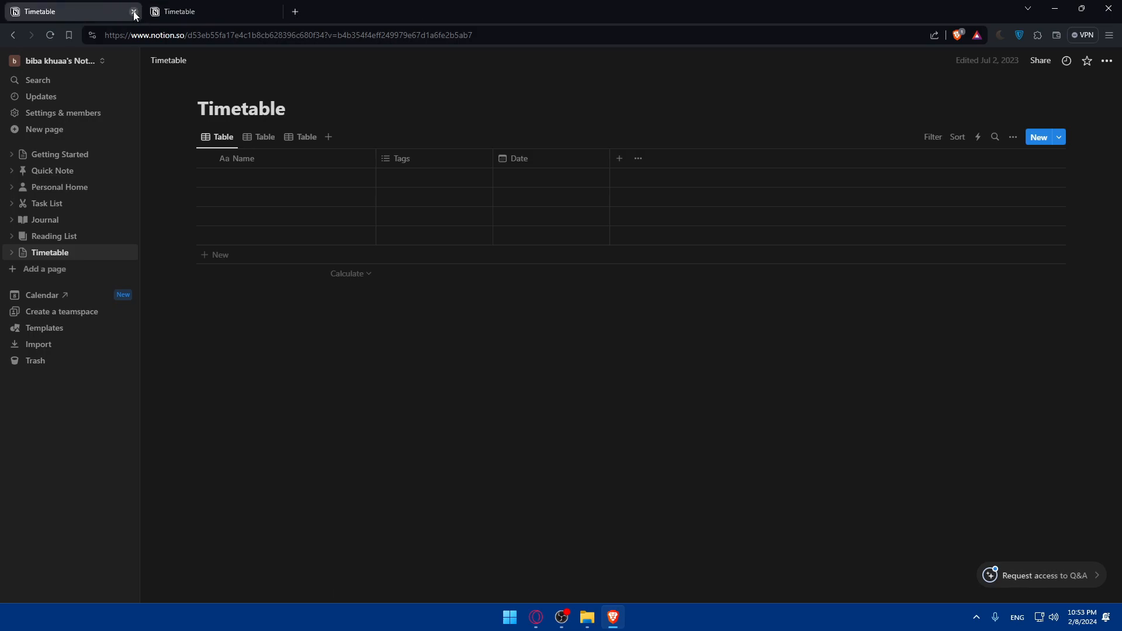
click(133, 12)
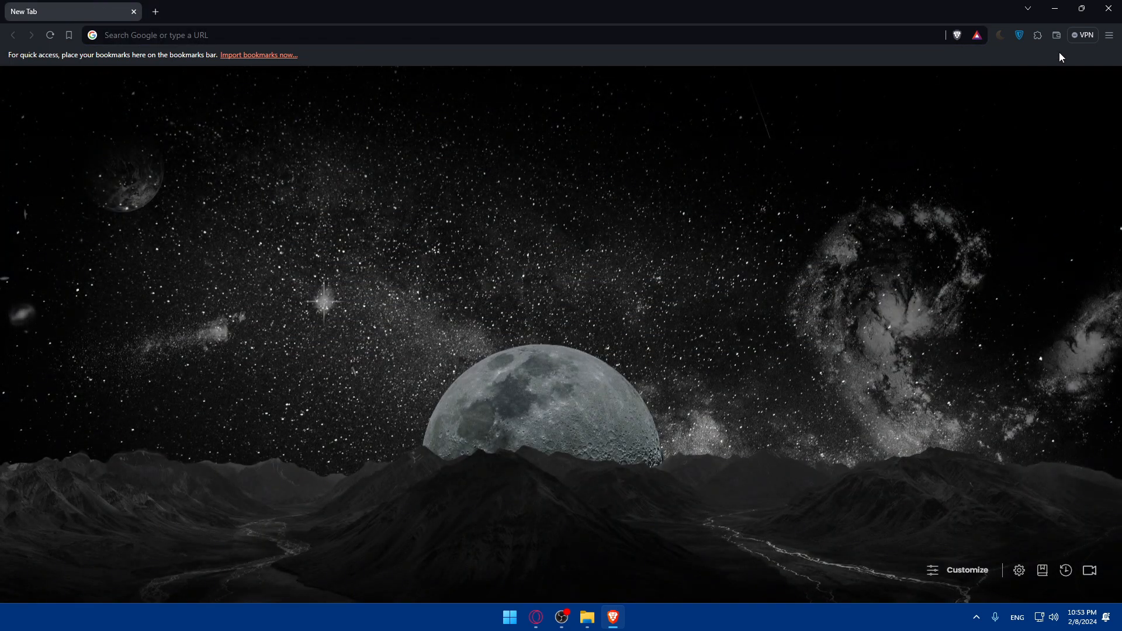